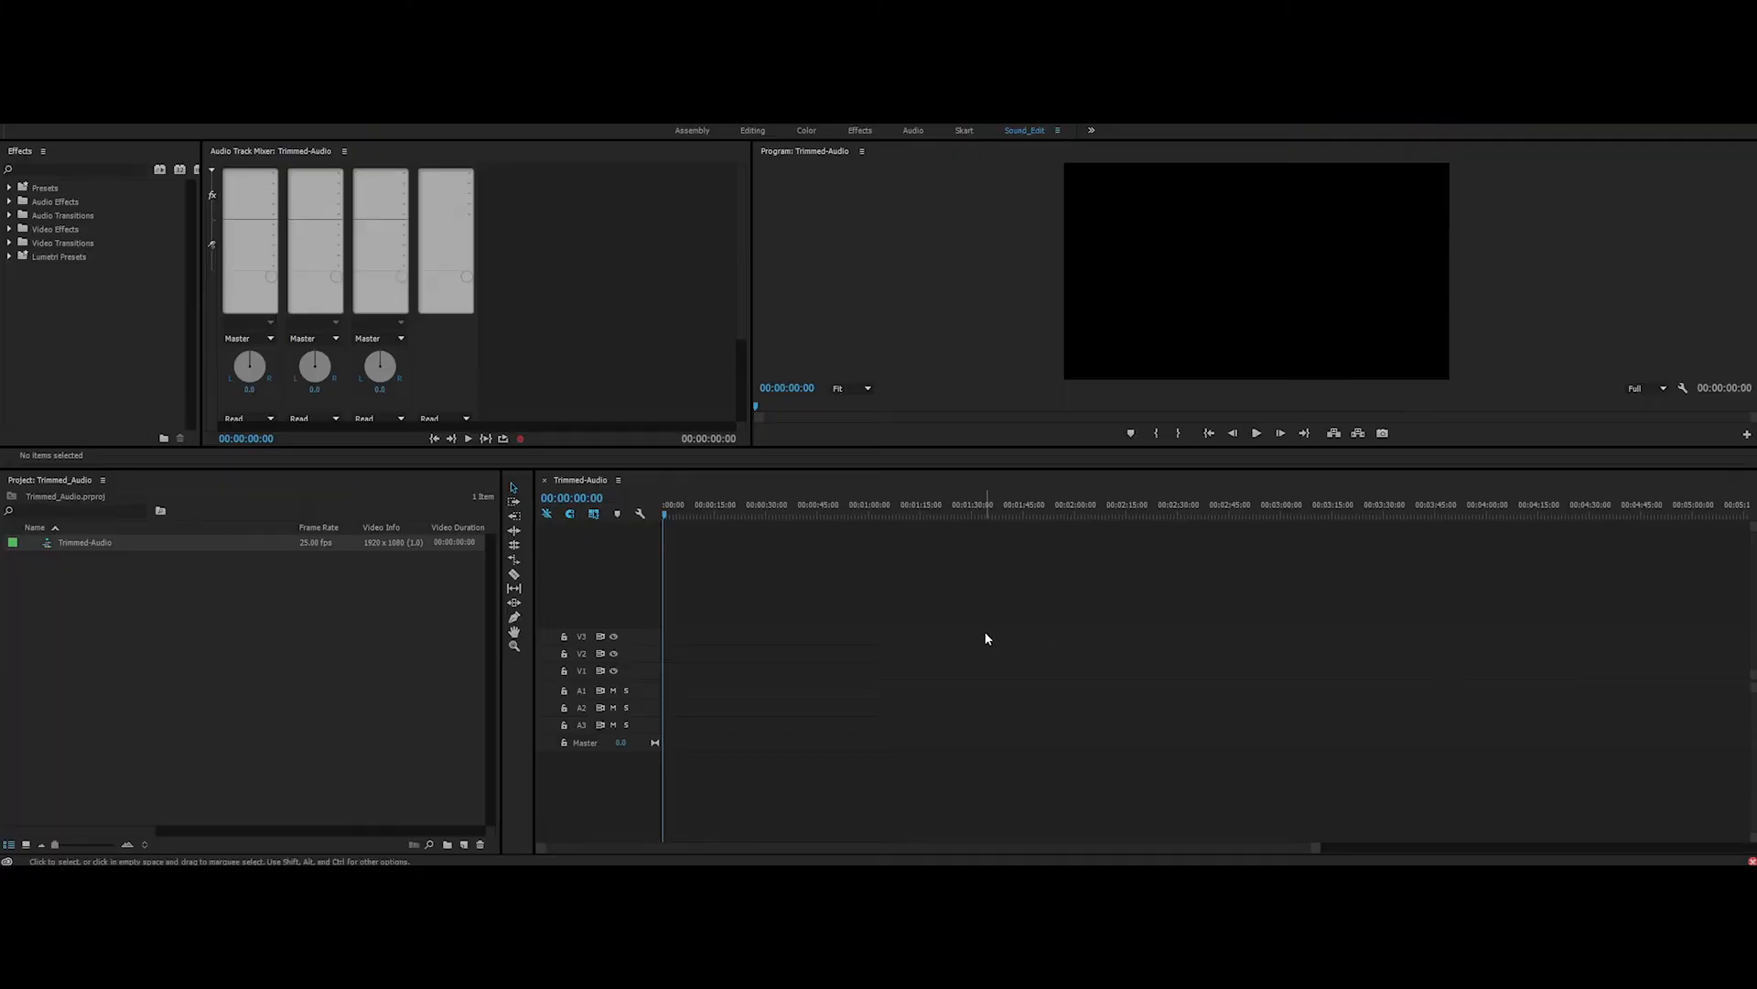
mouse_move(1064, 680)
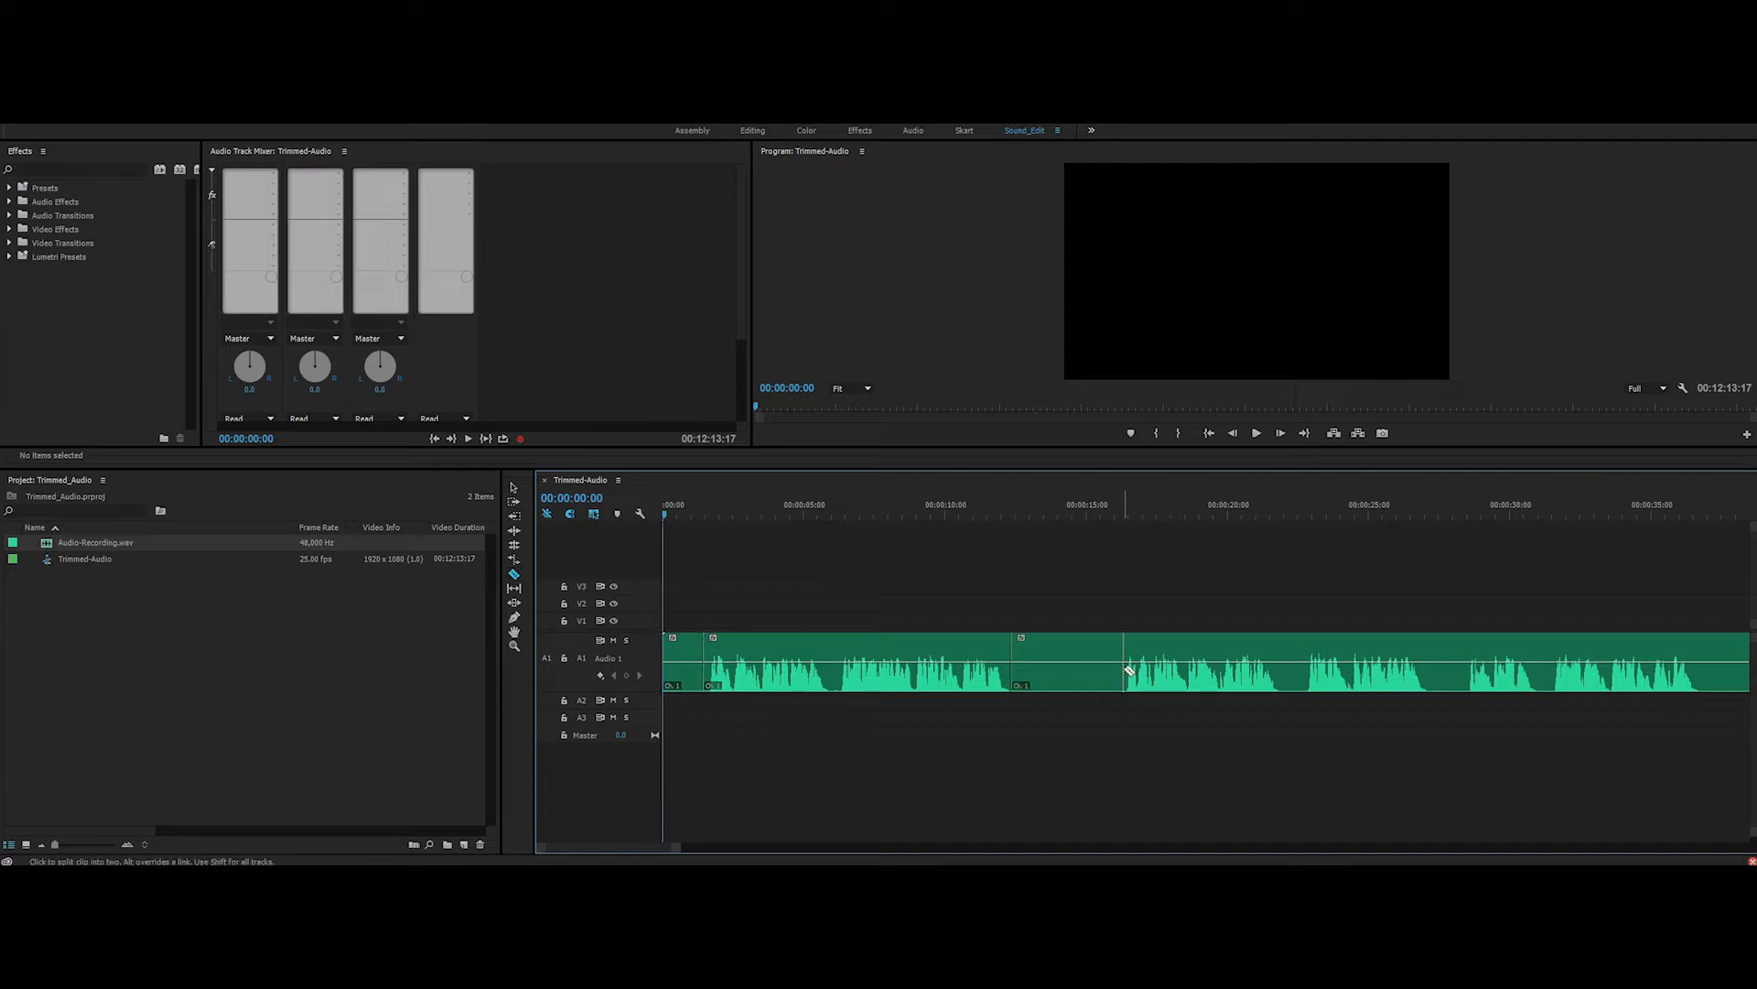
Step: Delete the unwanted stretch, cutting the Trimmed-Audio sequence to 00:12:06:08, then view the whole sequence
click(1294, 673)
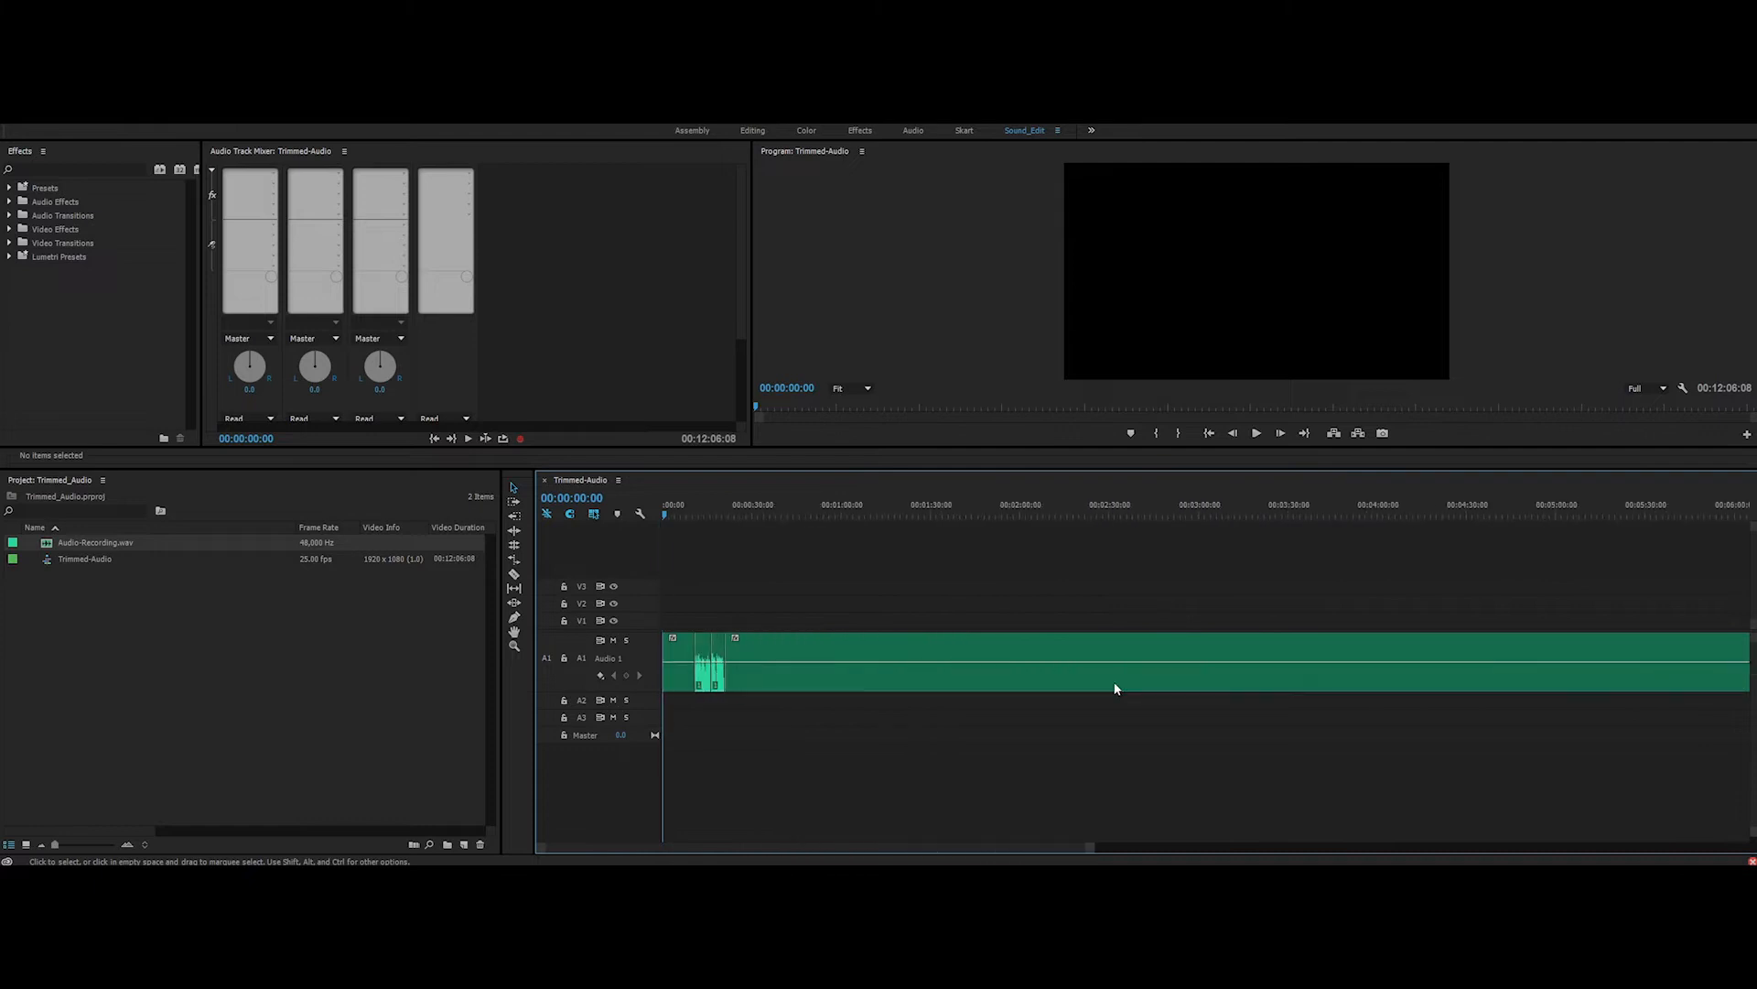
scroll(down, 3)
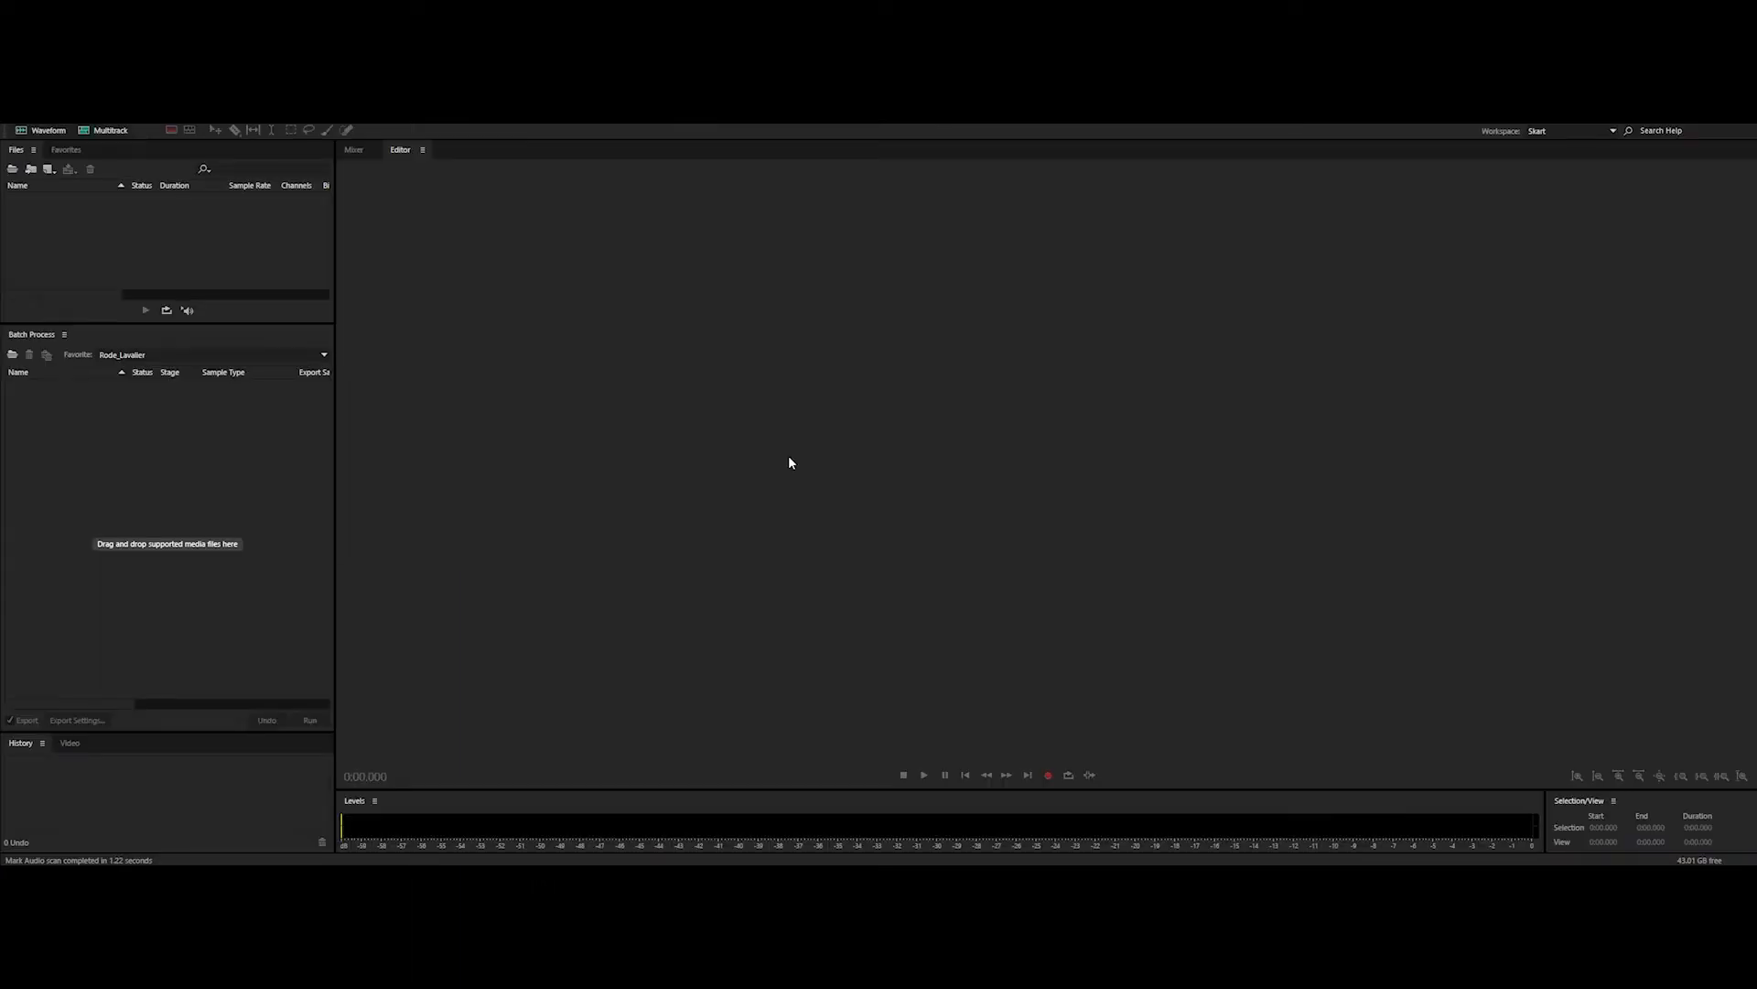
mouse_move(455, 429)
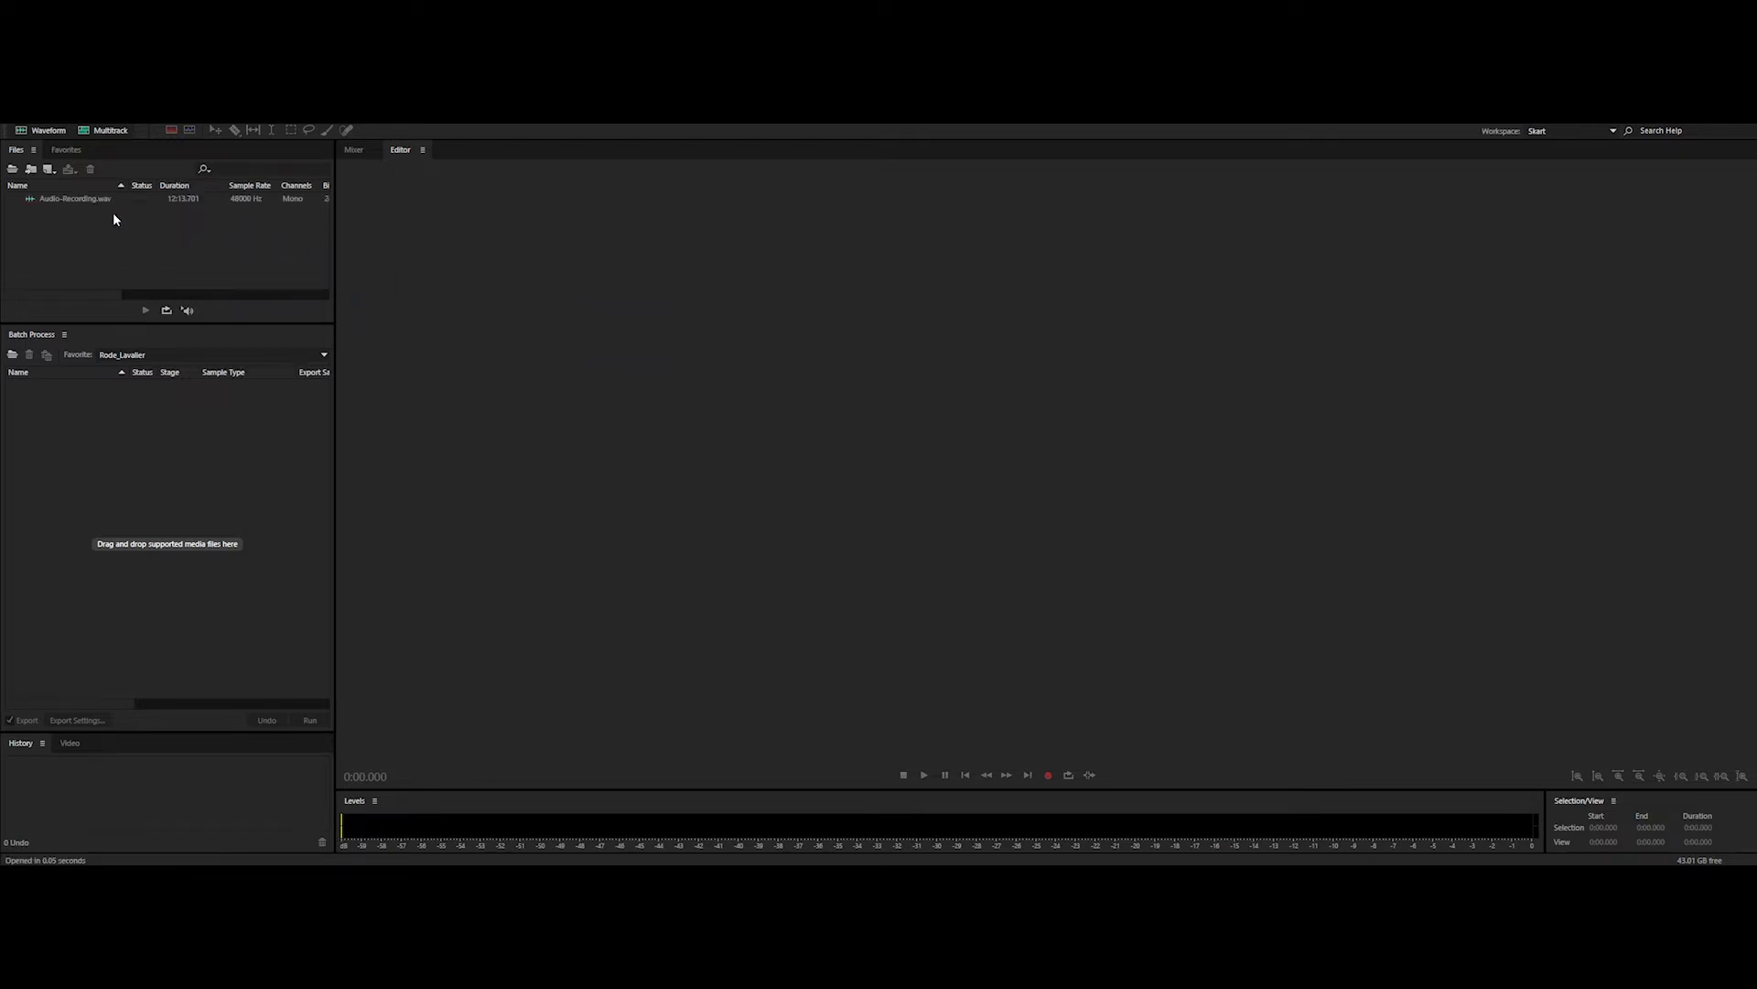
Step: Open Audio-Recording.wav from the Files panel in the Waveform editor
double_click(75, 198)
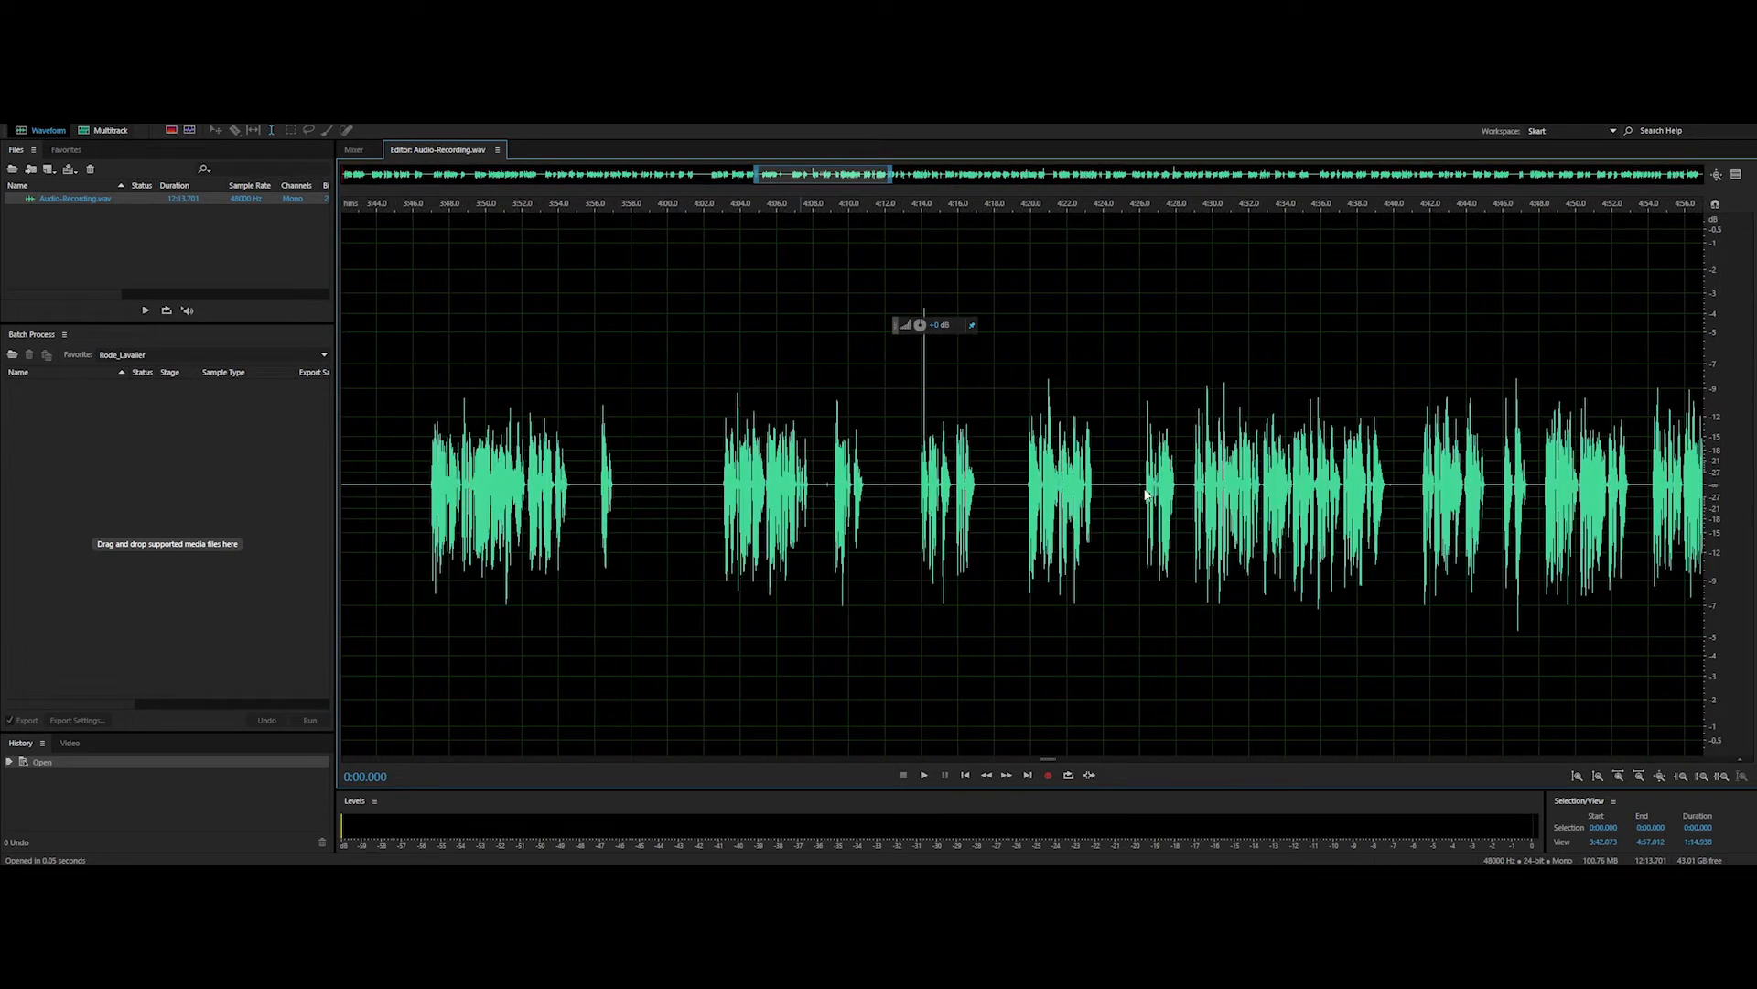
scroll(right, 3)
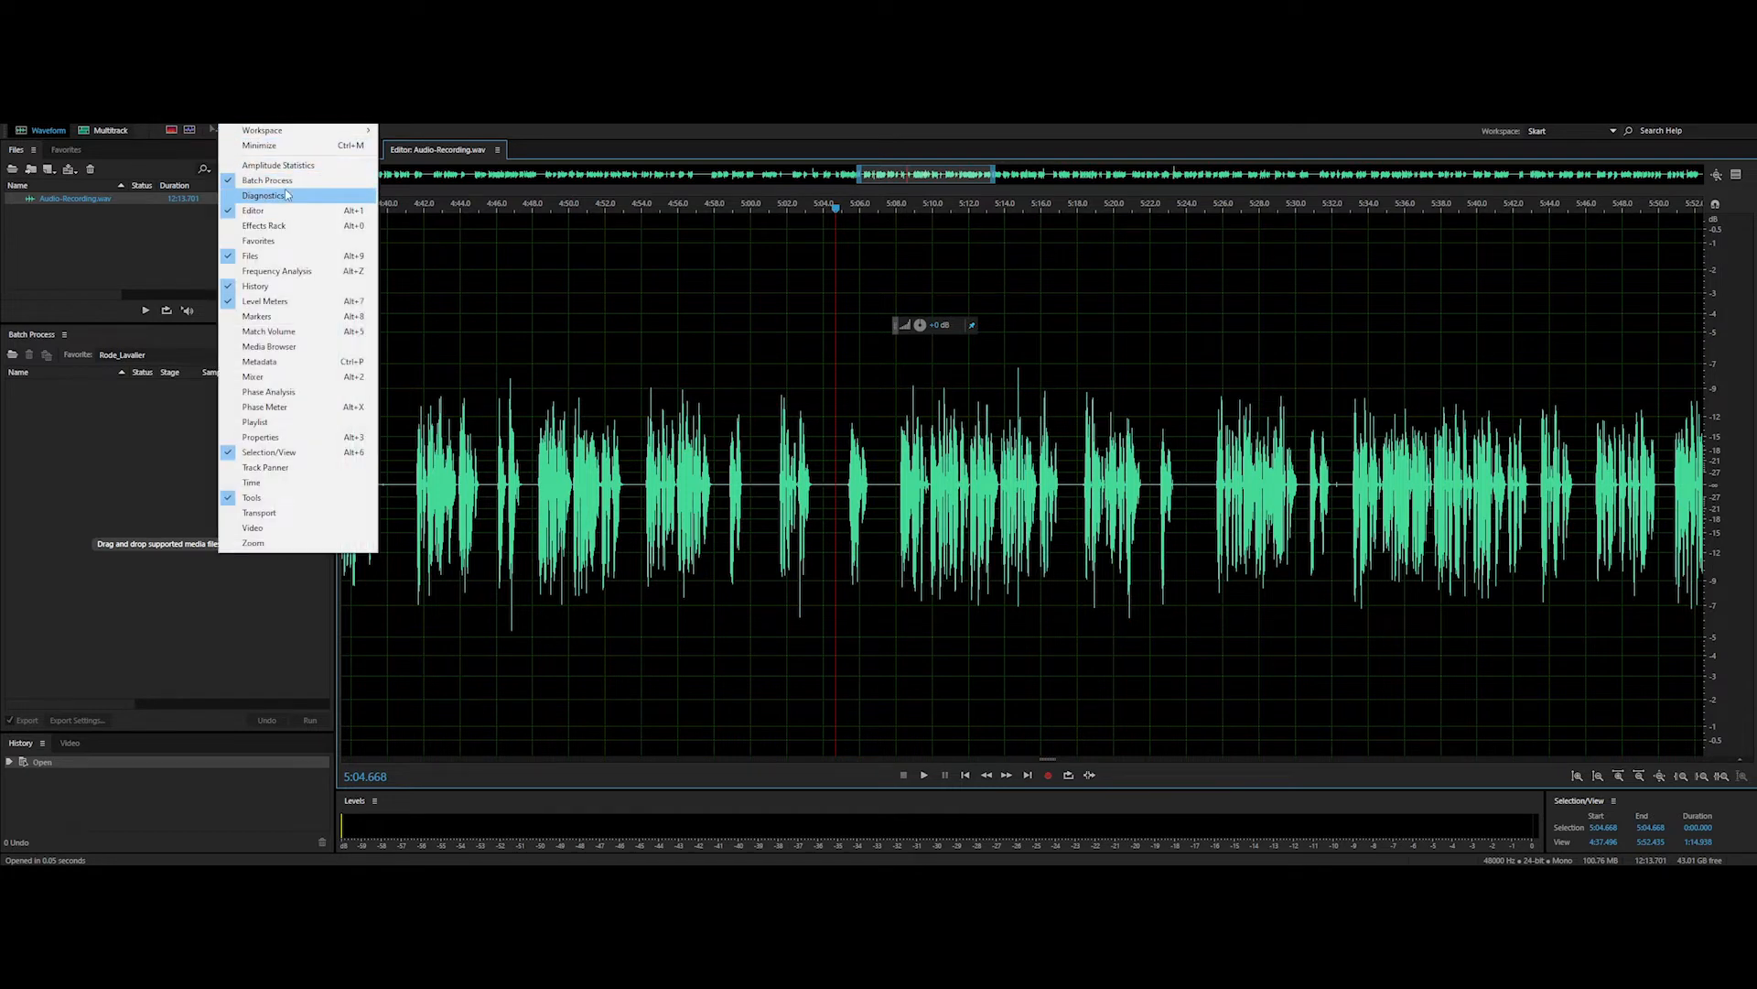
Step: Choose the Mark Audio diagnostic with the Mark the Speech preset and auto-detect levels
click(264, 195)
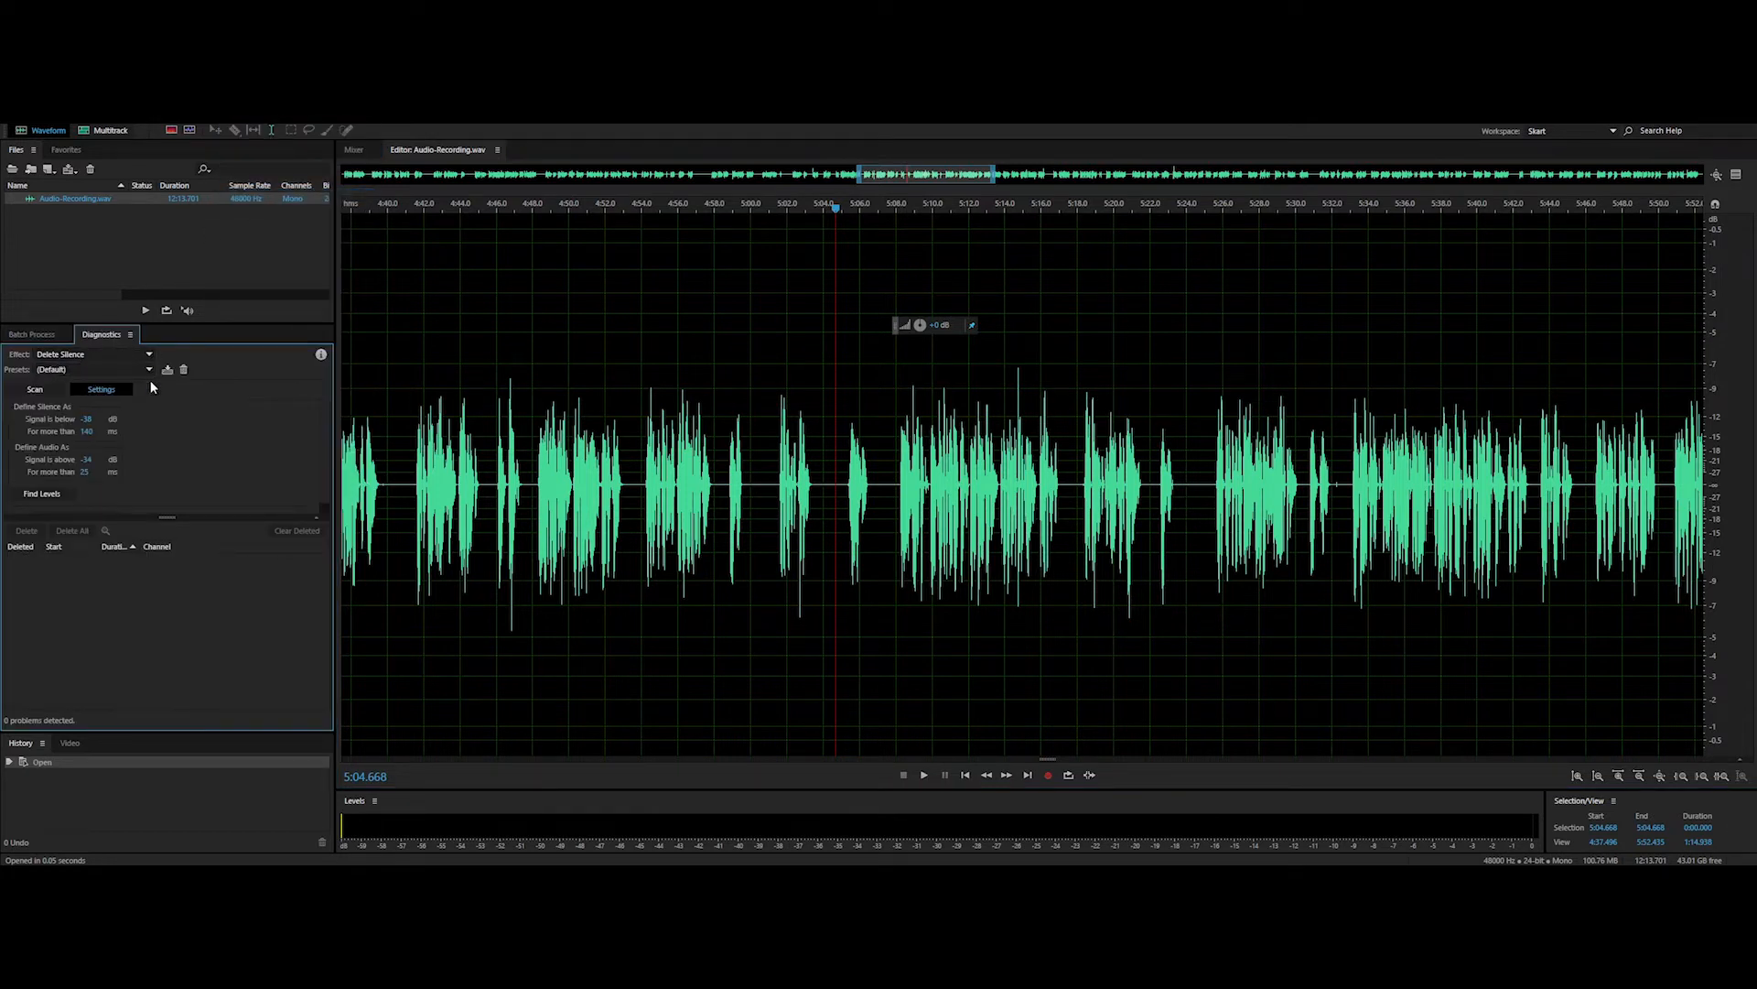
click(147, 354)
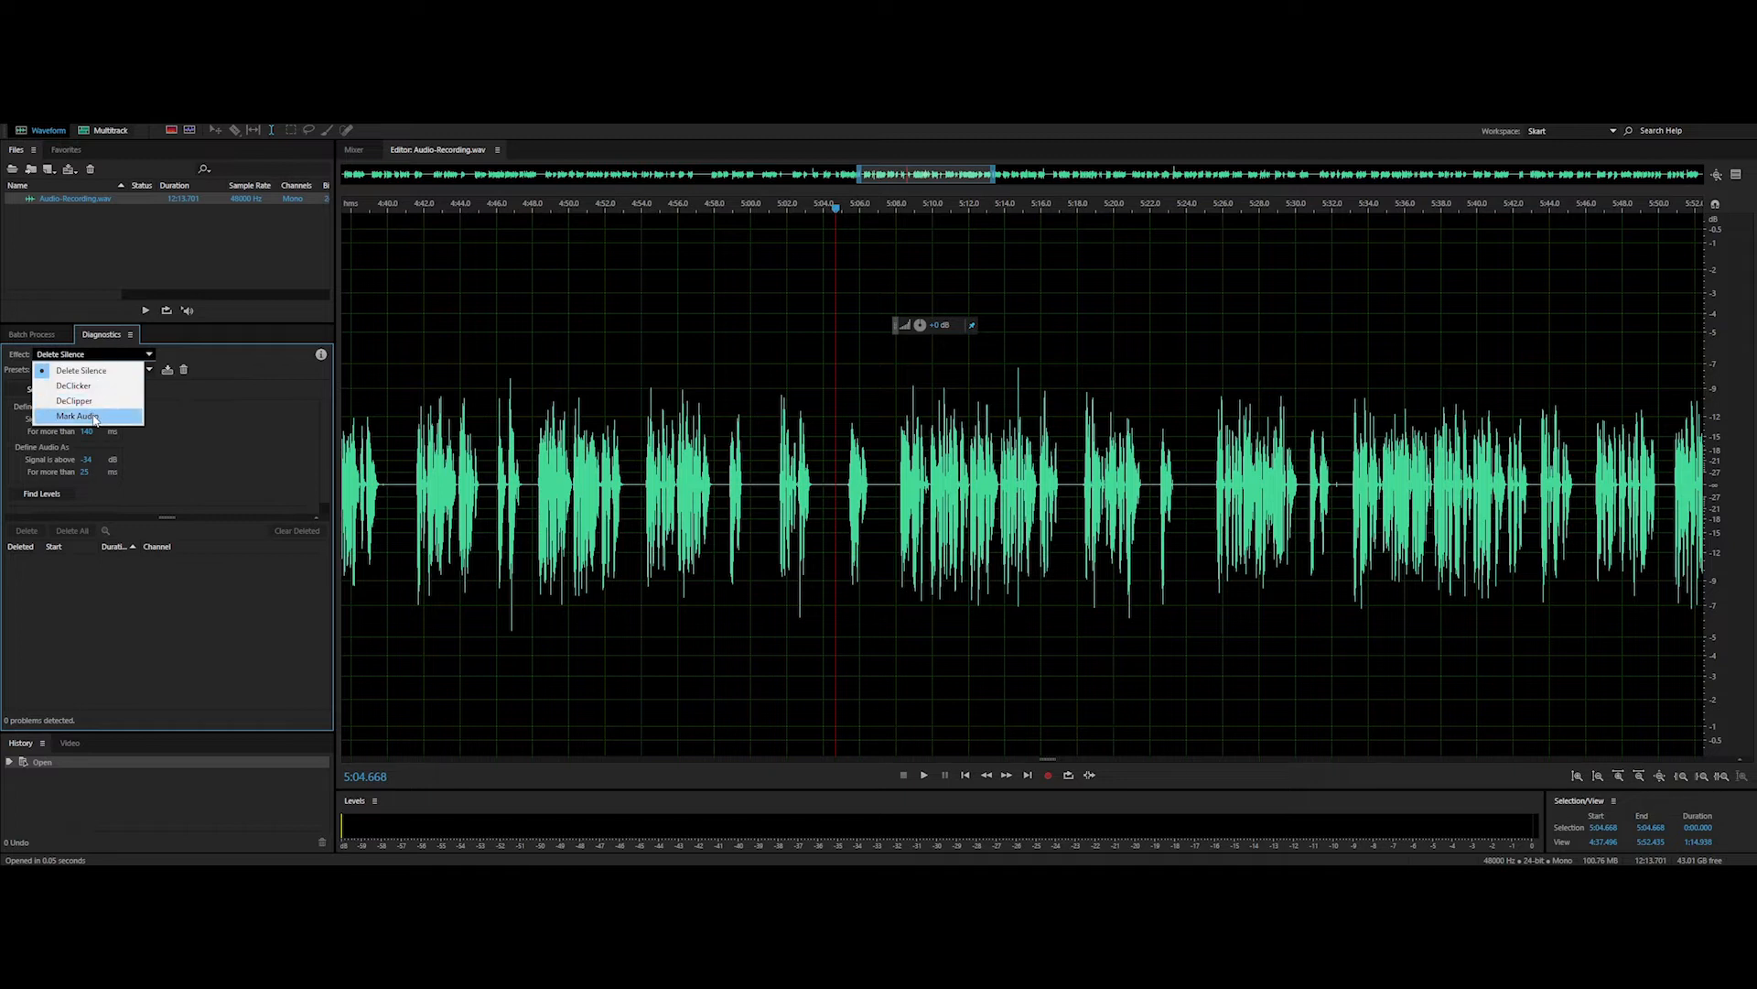
click(79, 415)
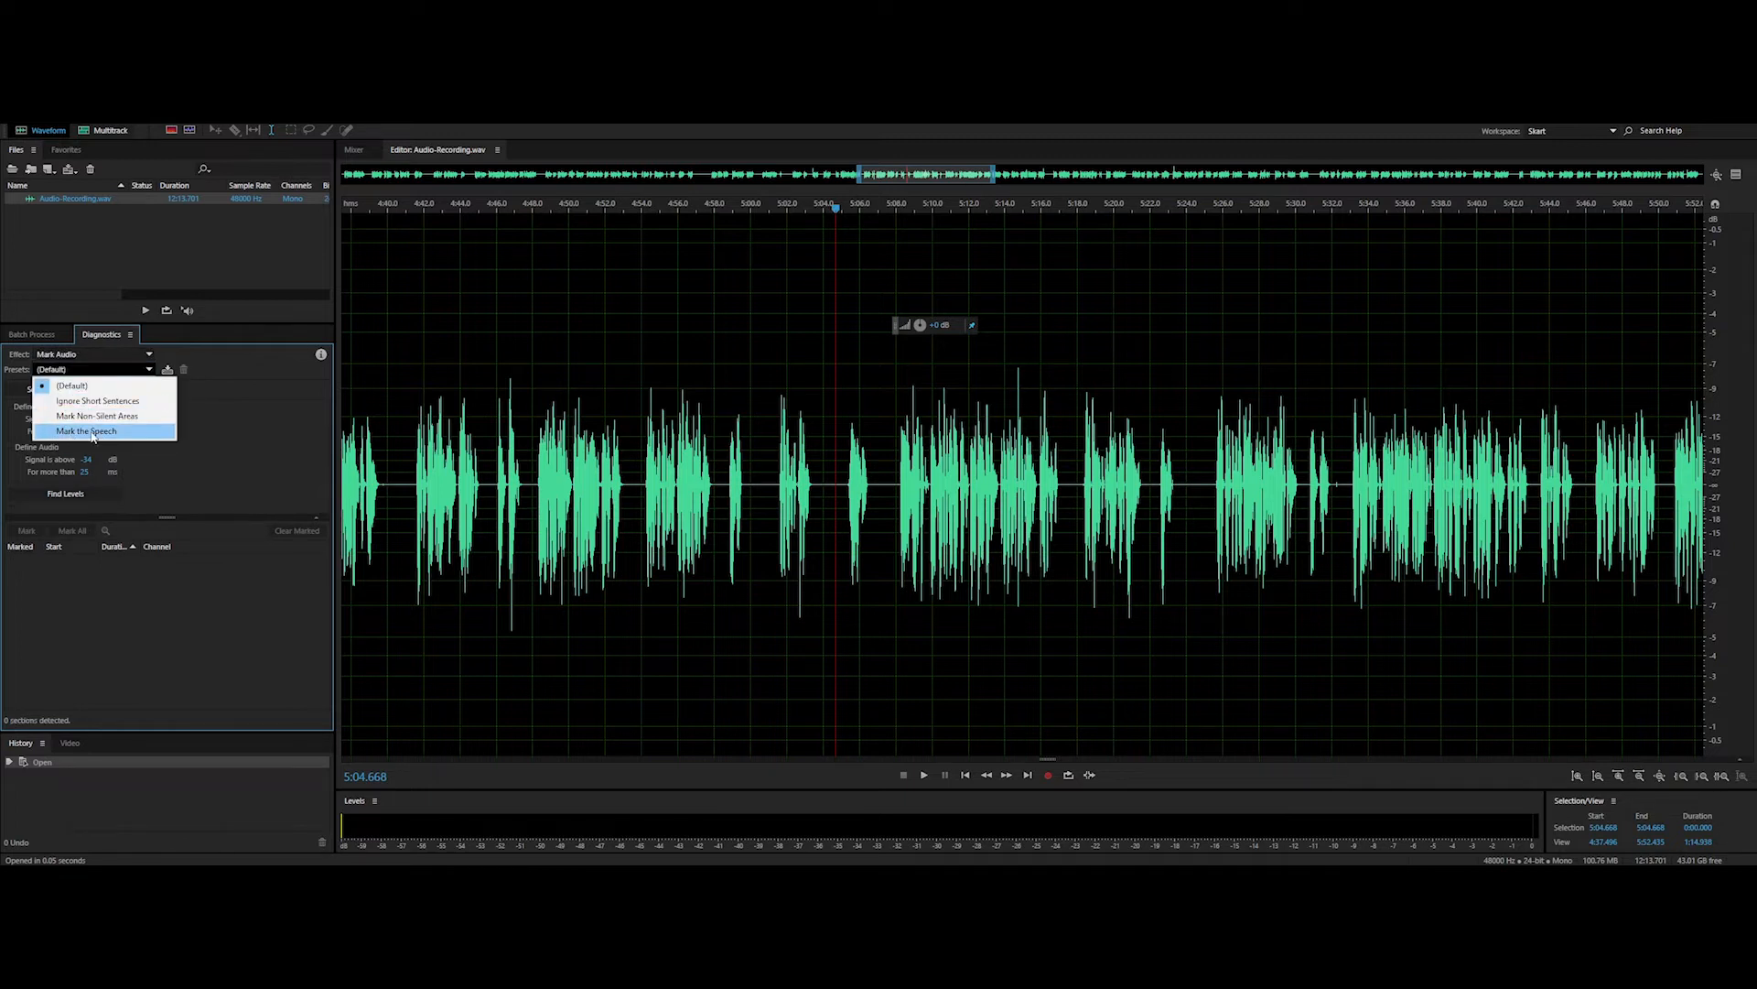
click(86, 430)
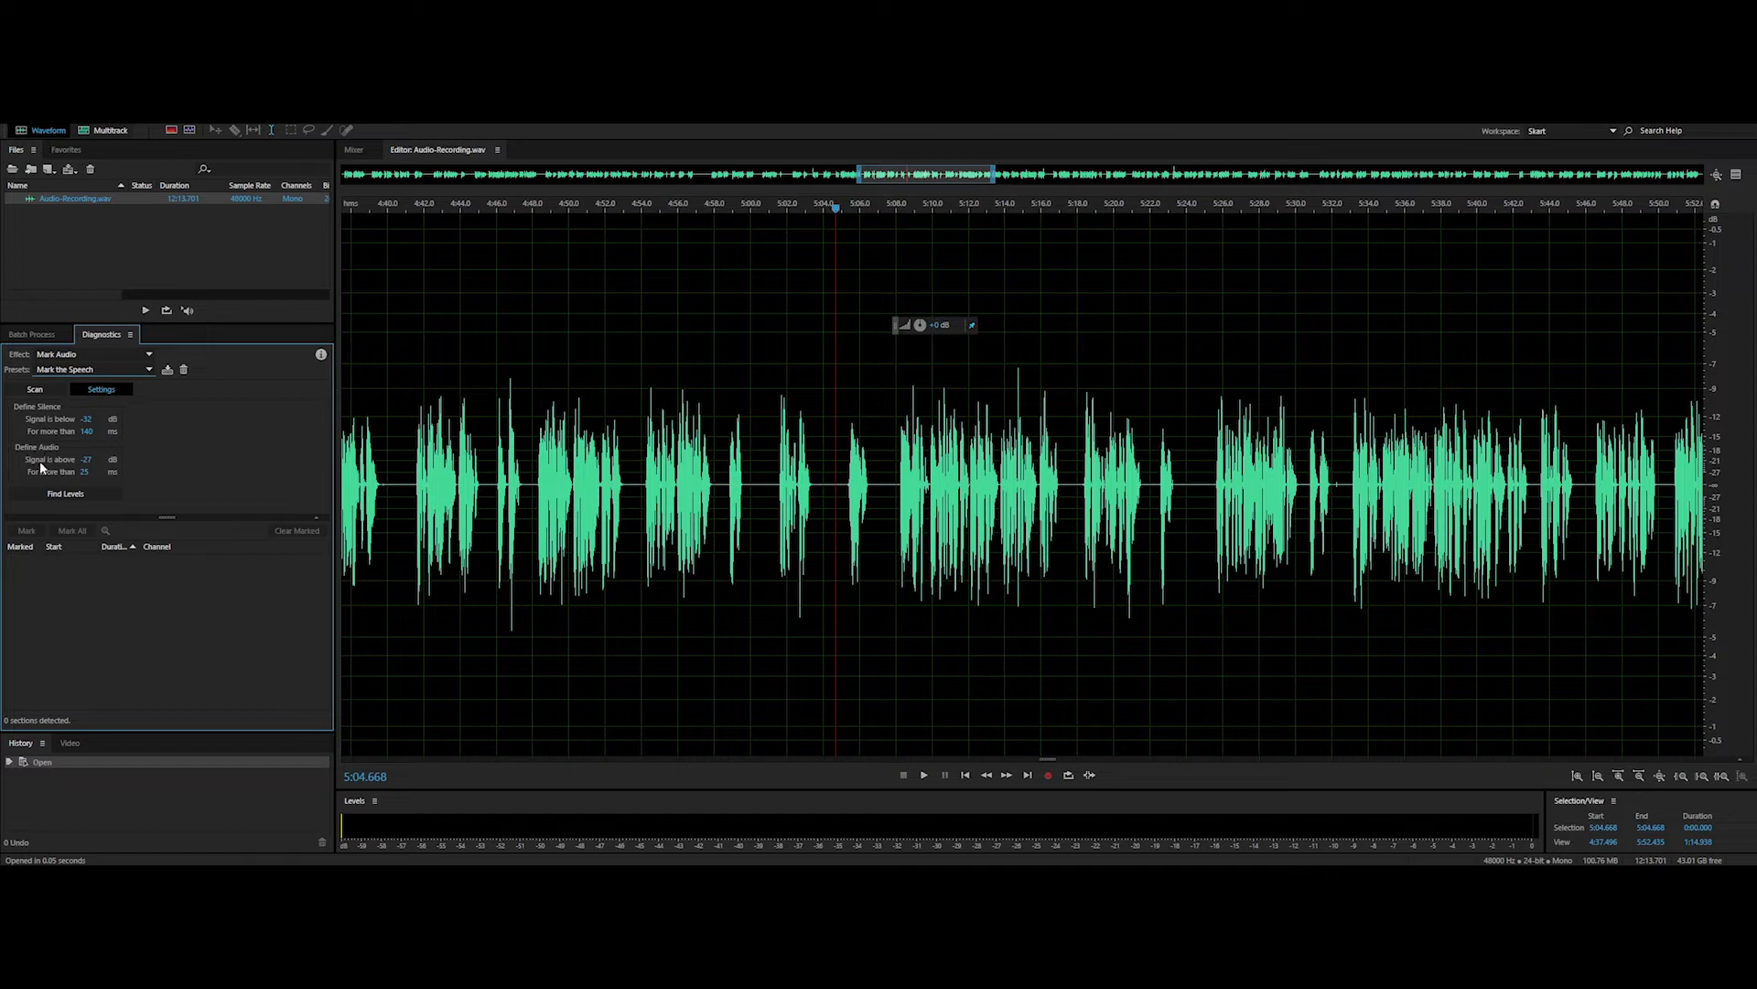
mouse_move(41, 471)
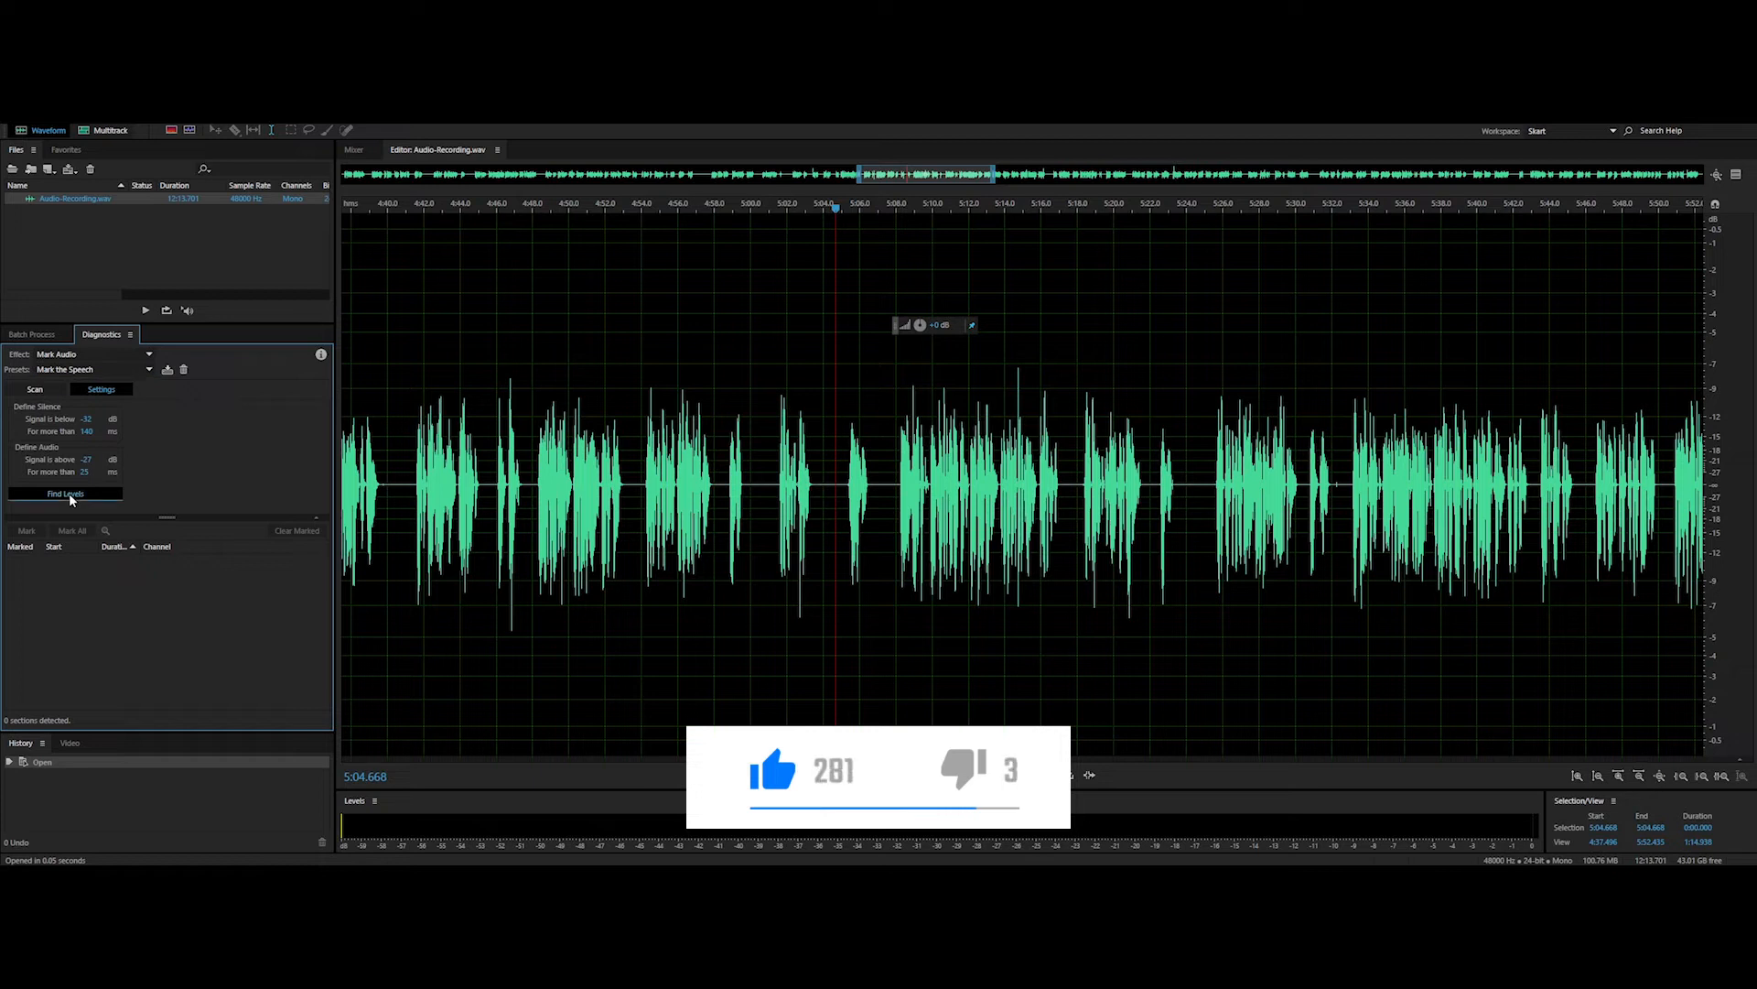
click(65, 494)
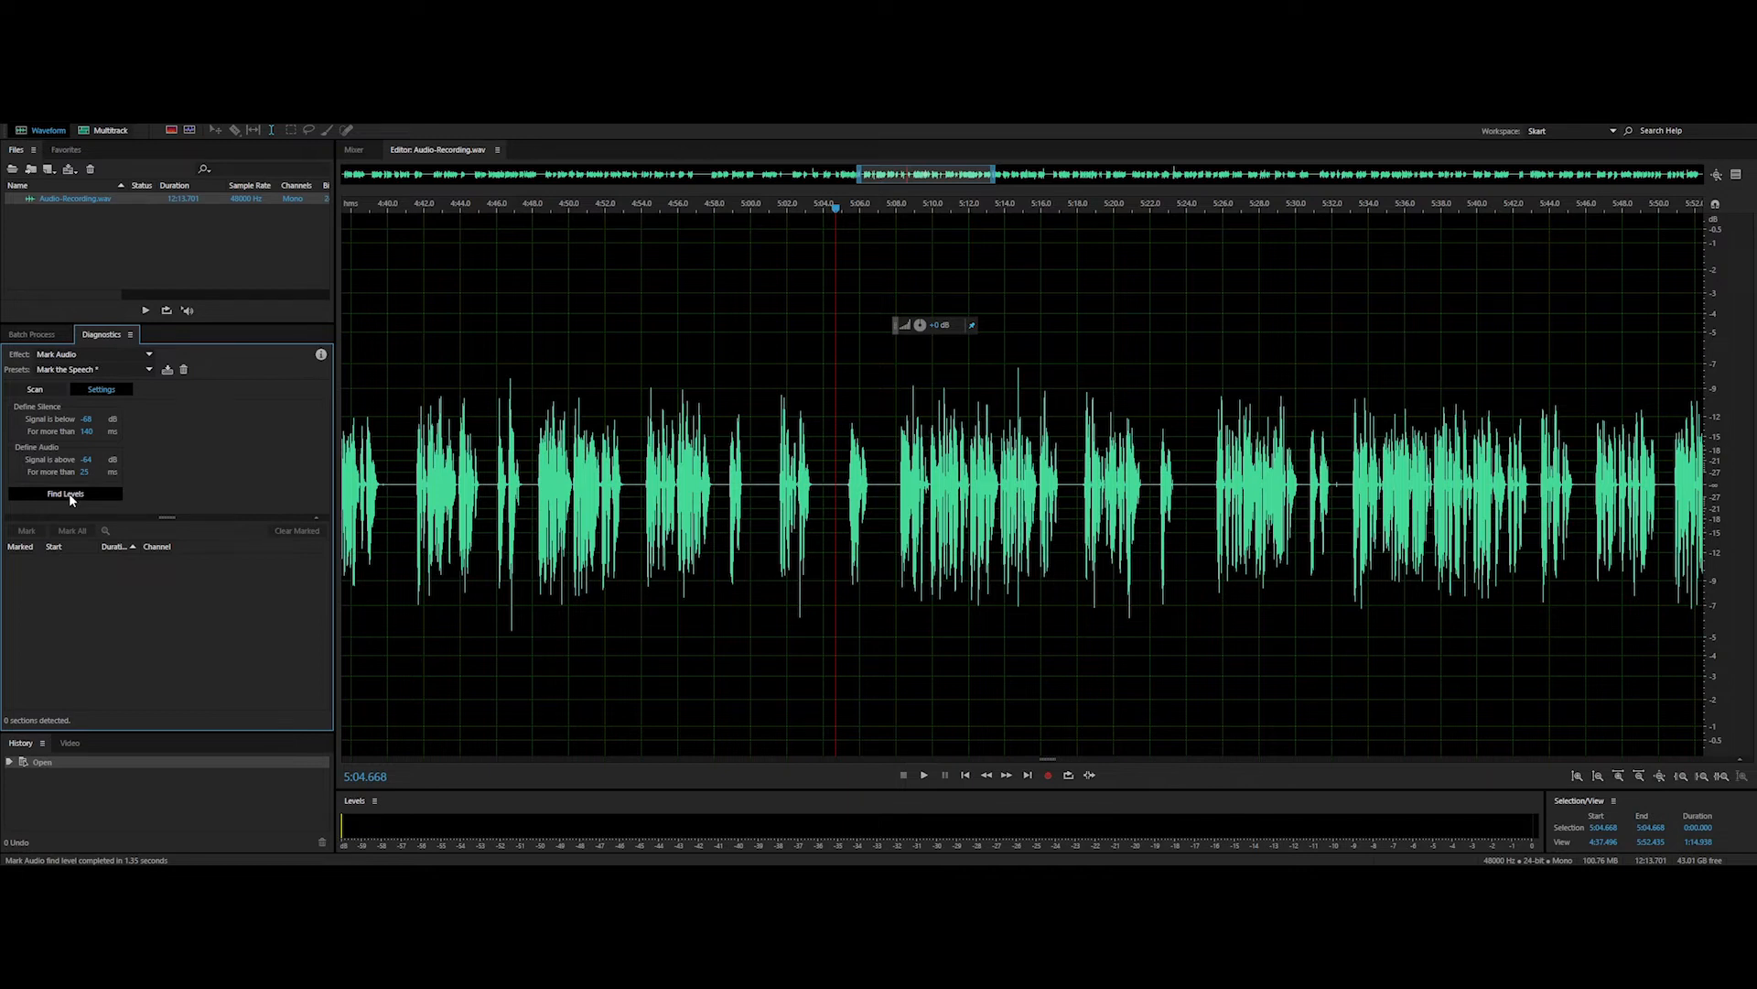
mouse_move(35, 389)
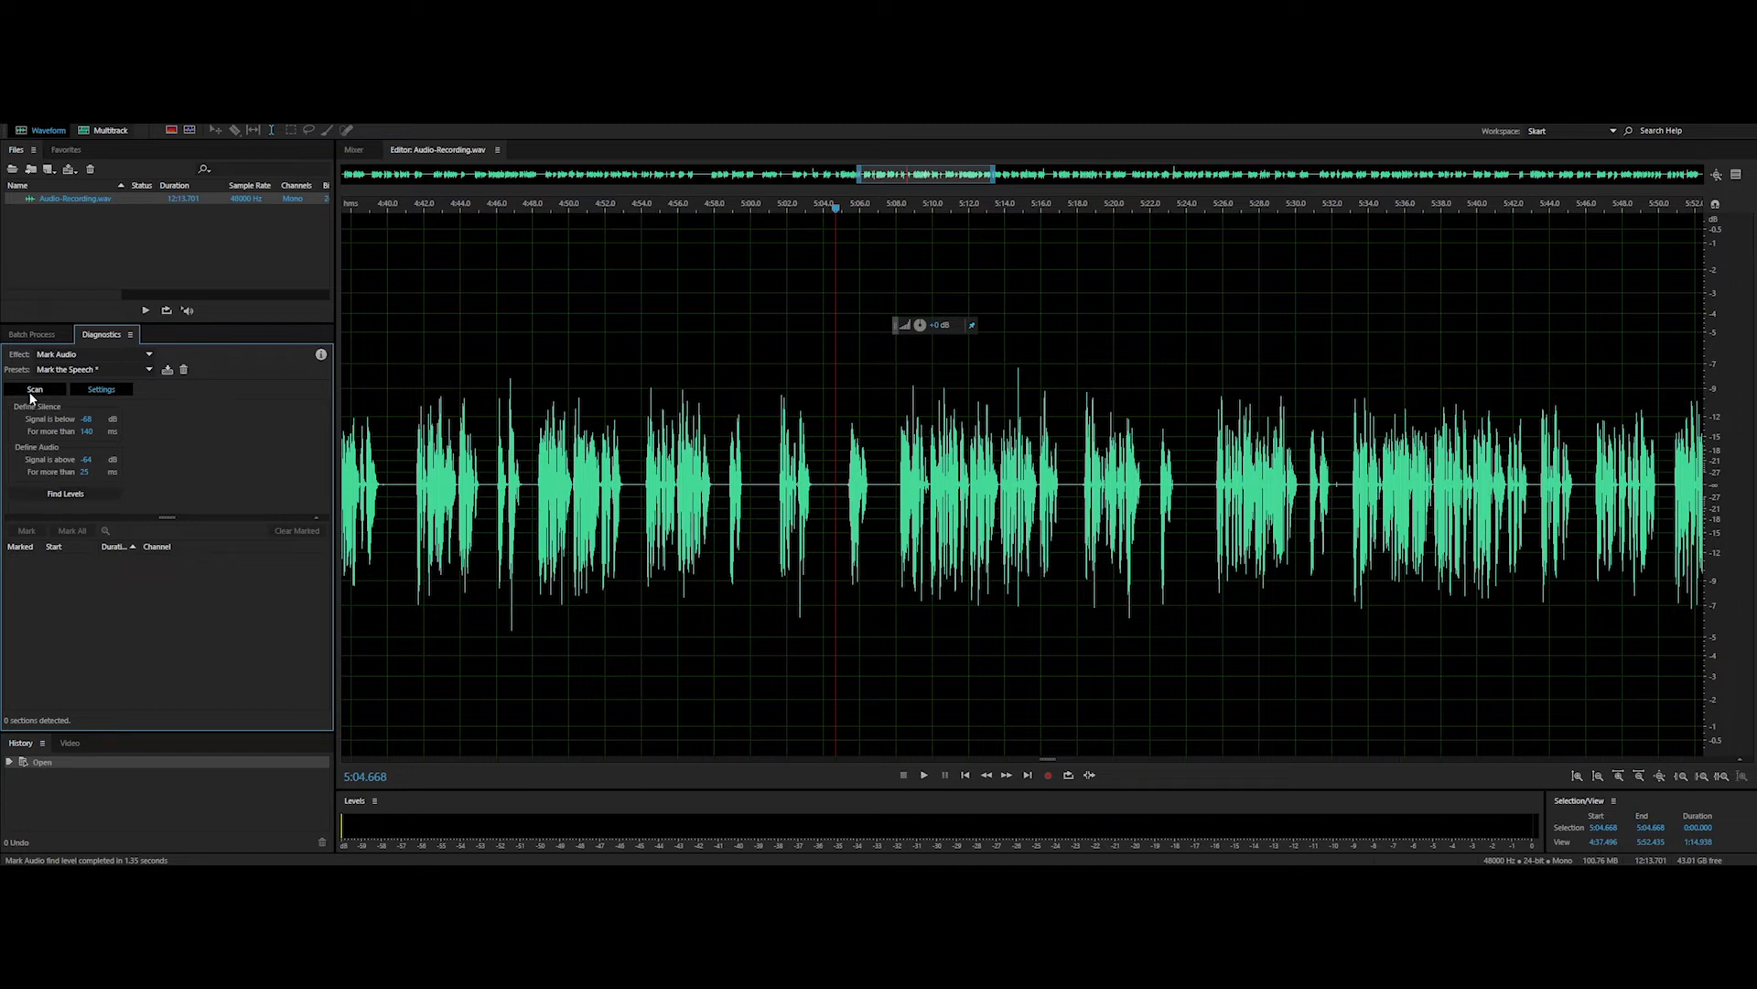
Step: Scan for speech, preview sections at 4:08.797 and 6:50.025, and mark all 144 sections
click(35, 389)
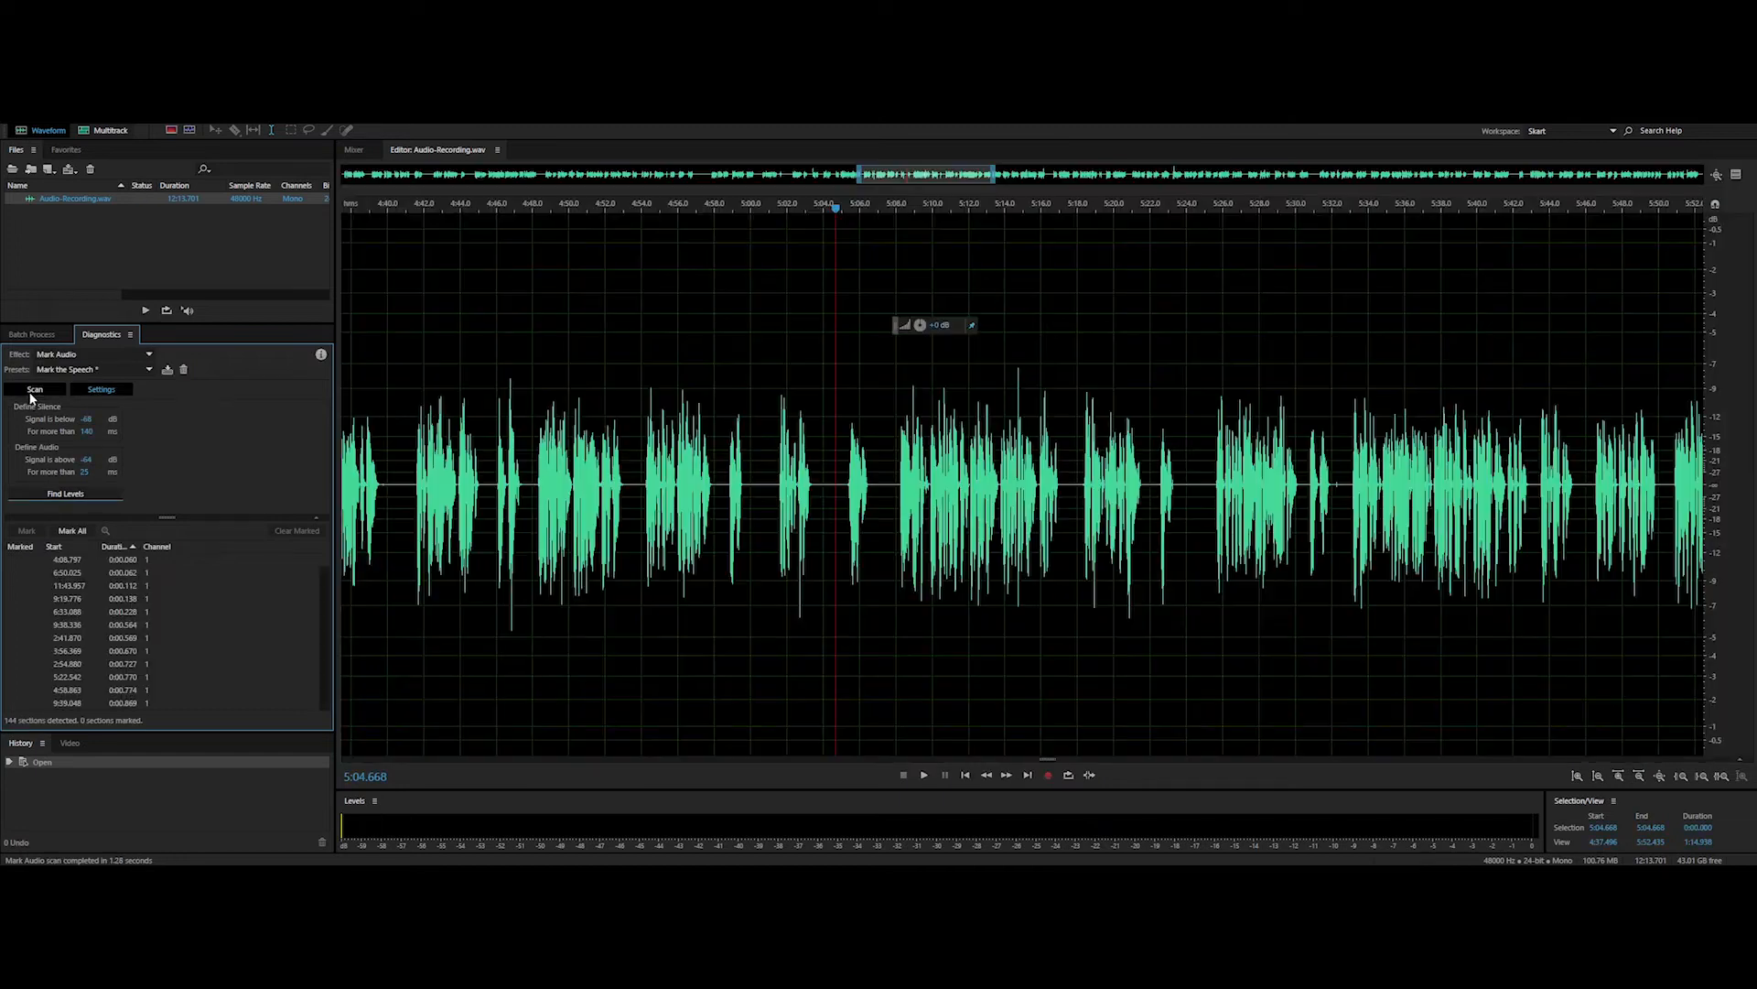
click(67, 559)
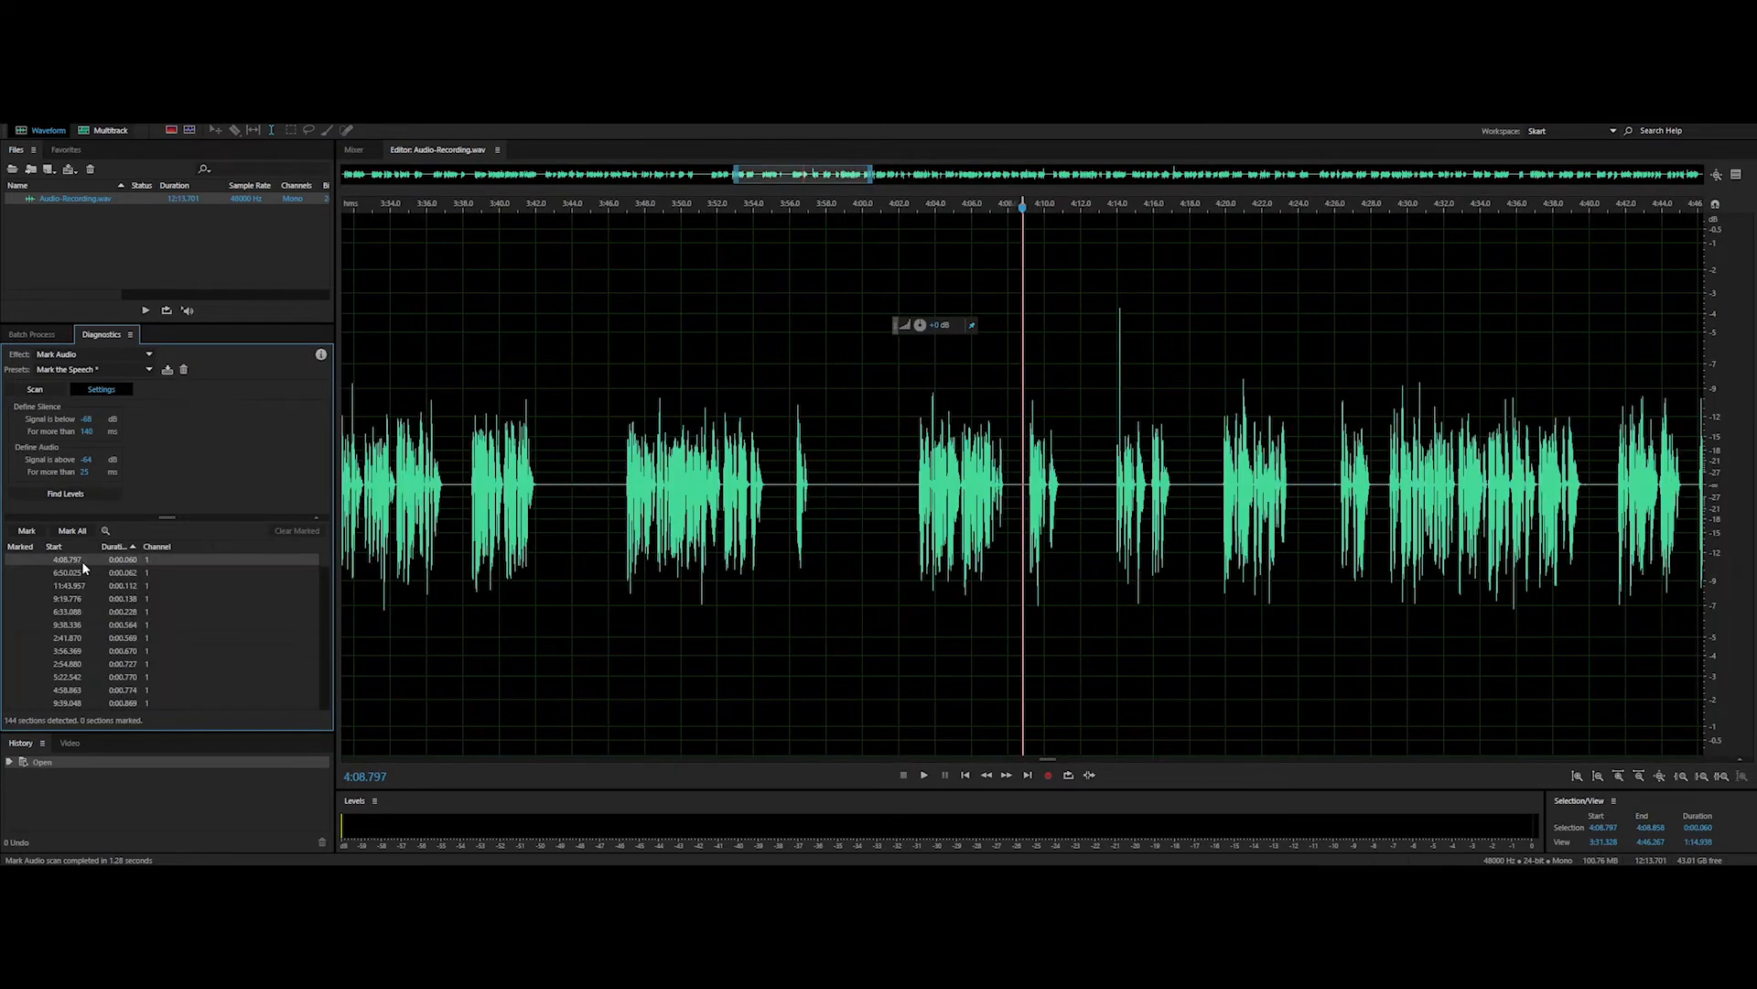
click(67, 571)
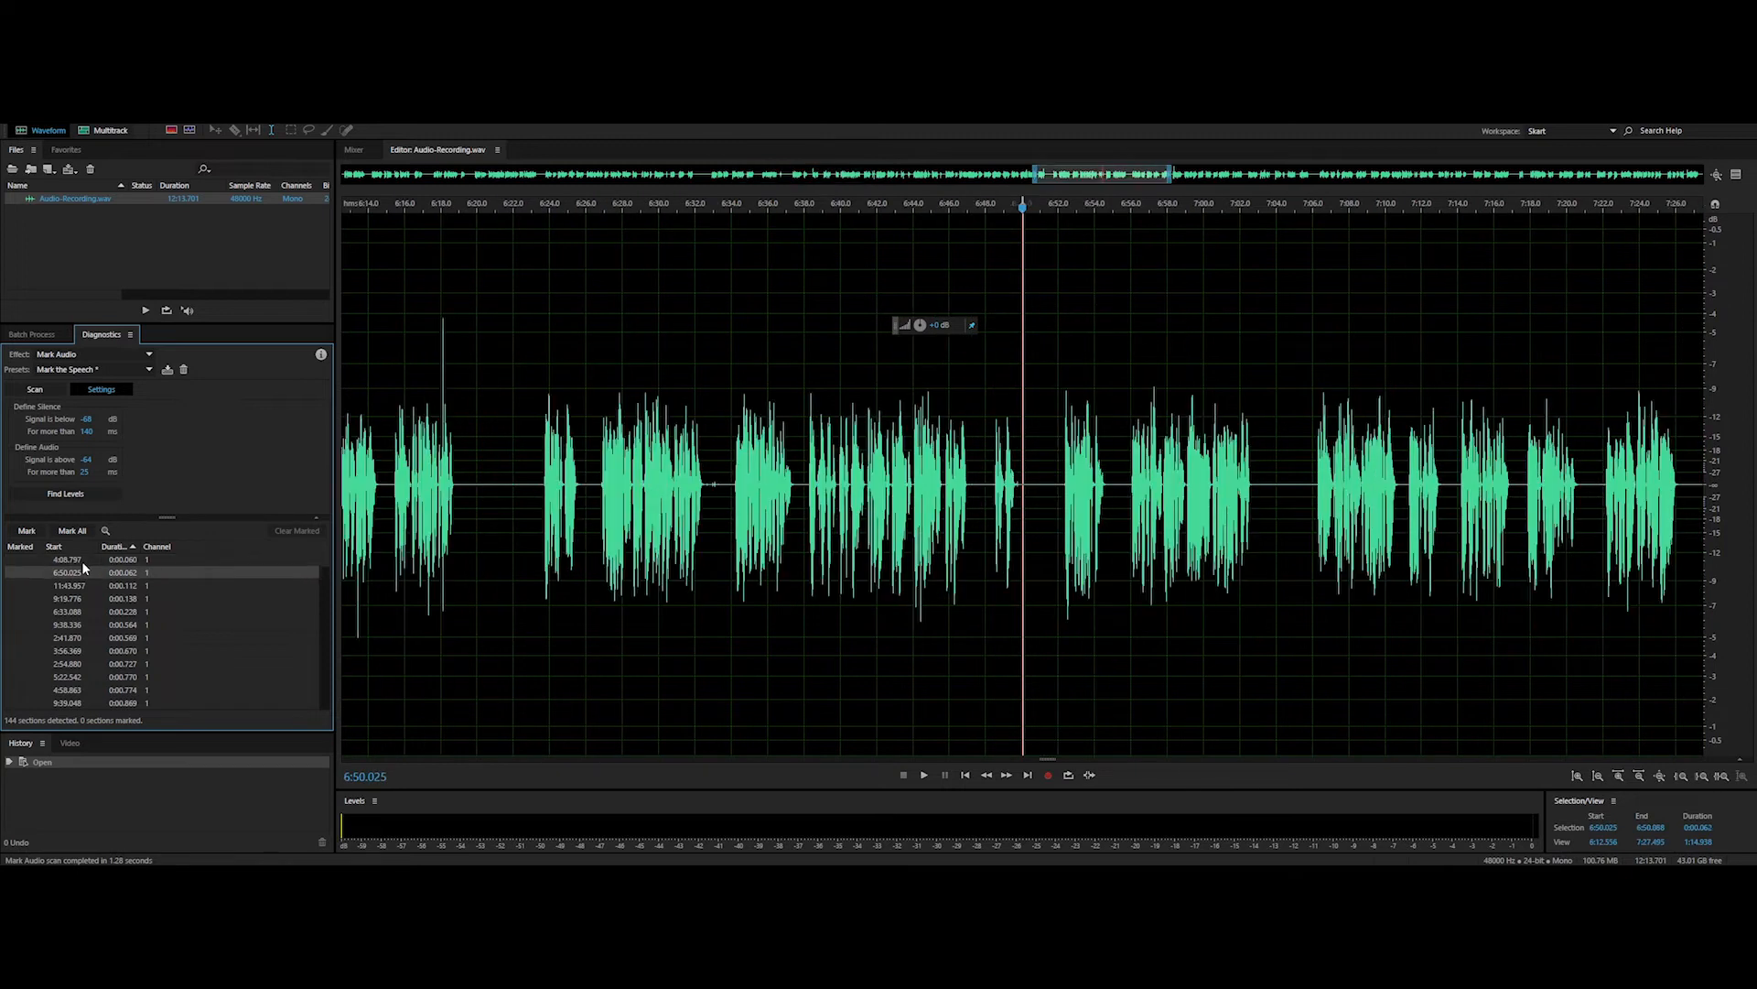
click(67, 611)
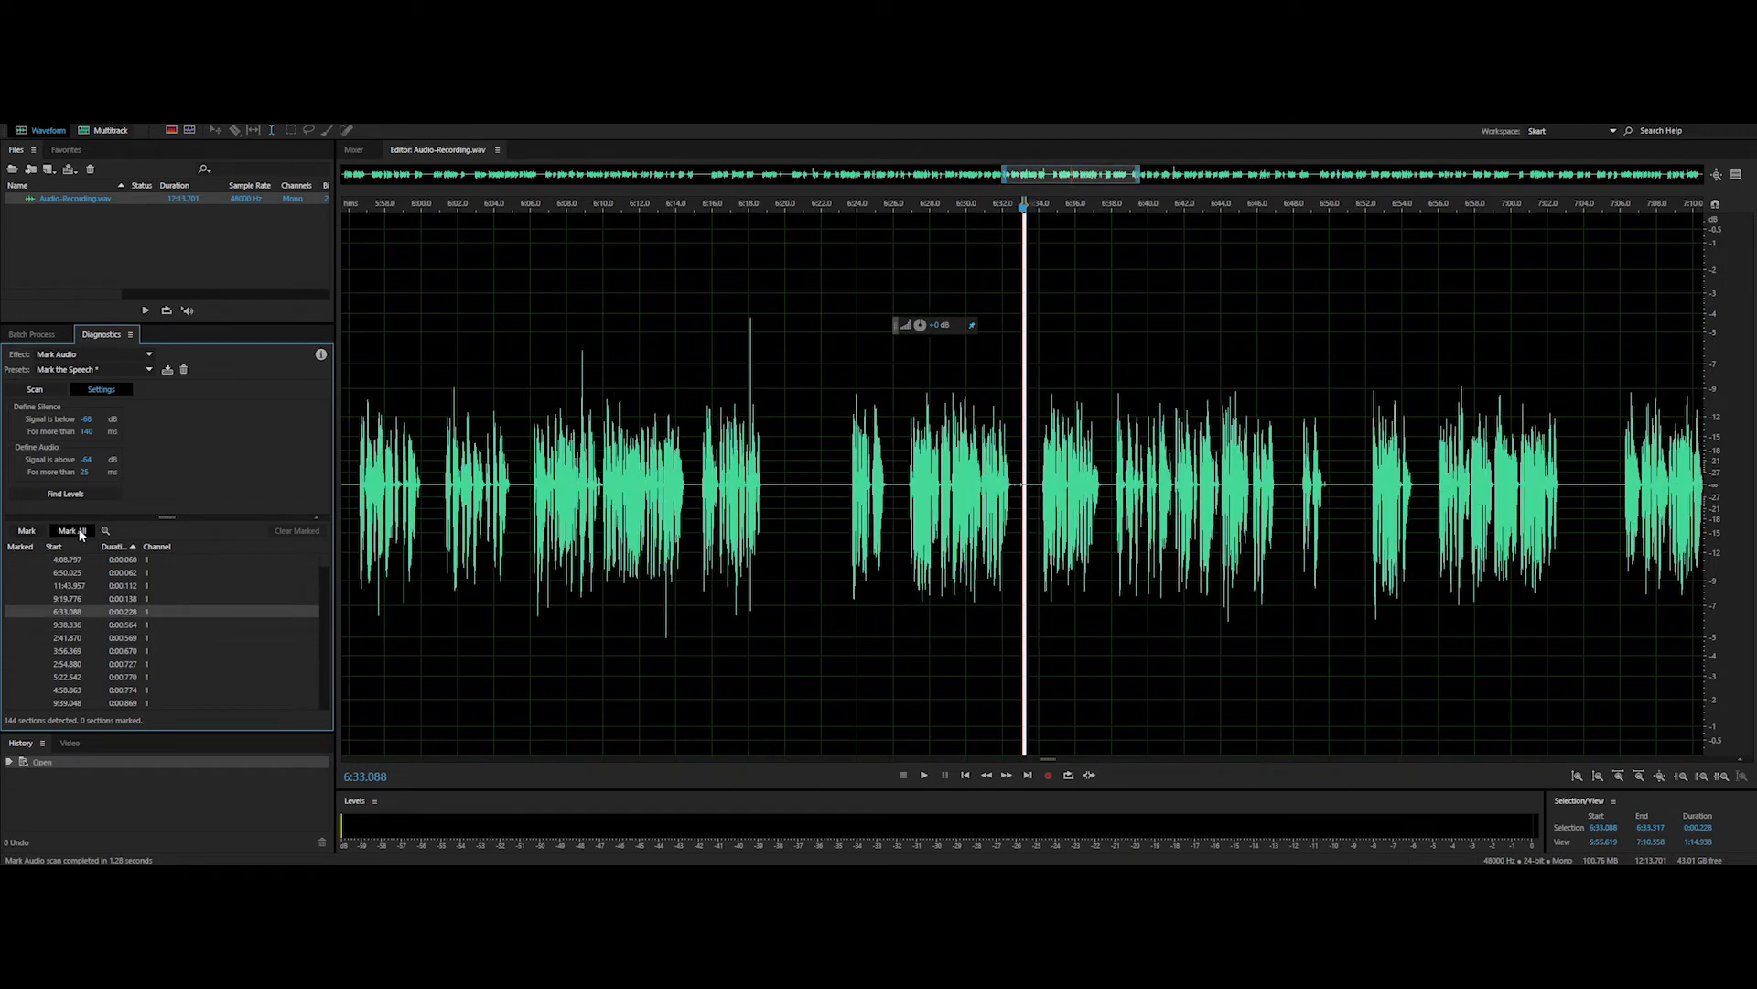
click(71, 530)
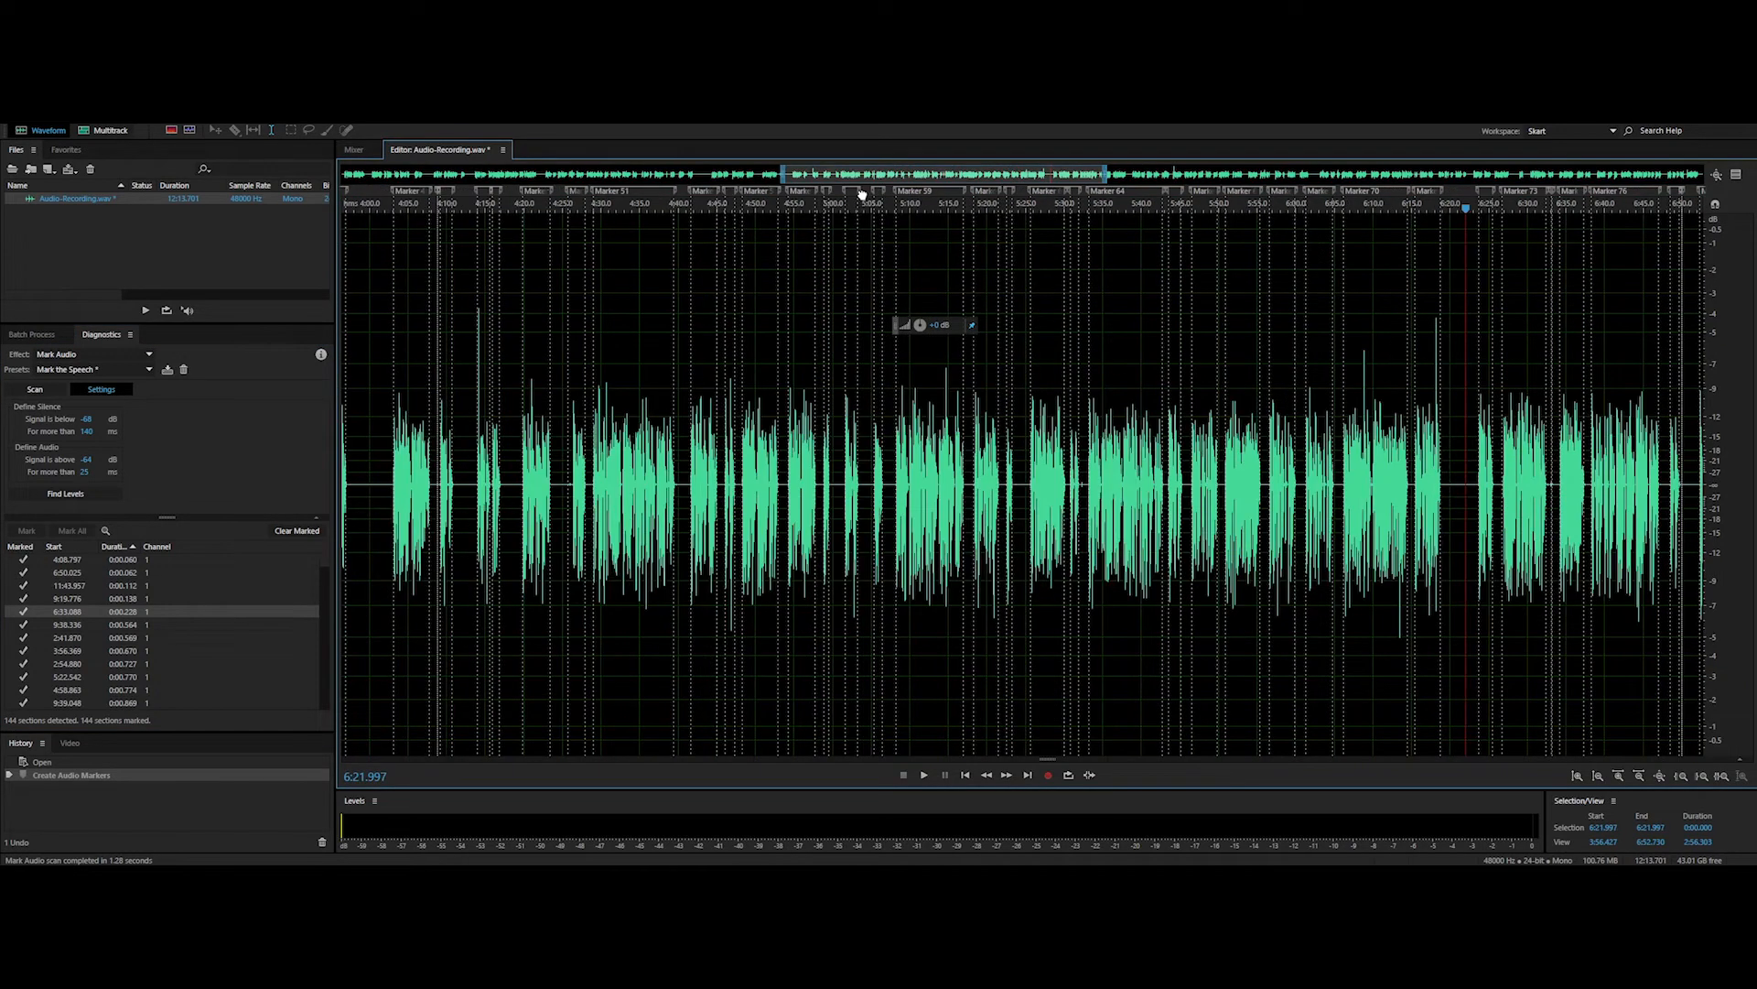
mouse_move(279, 135)
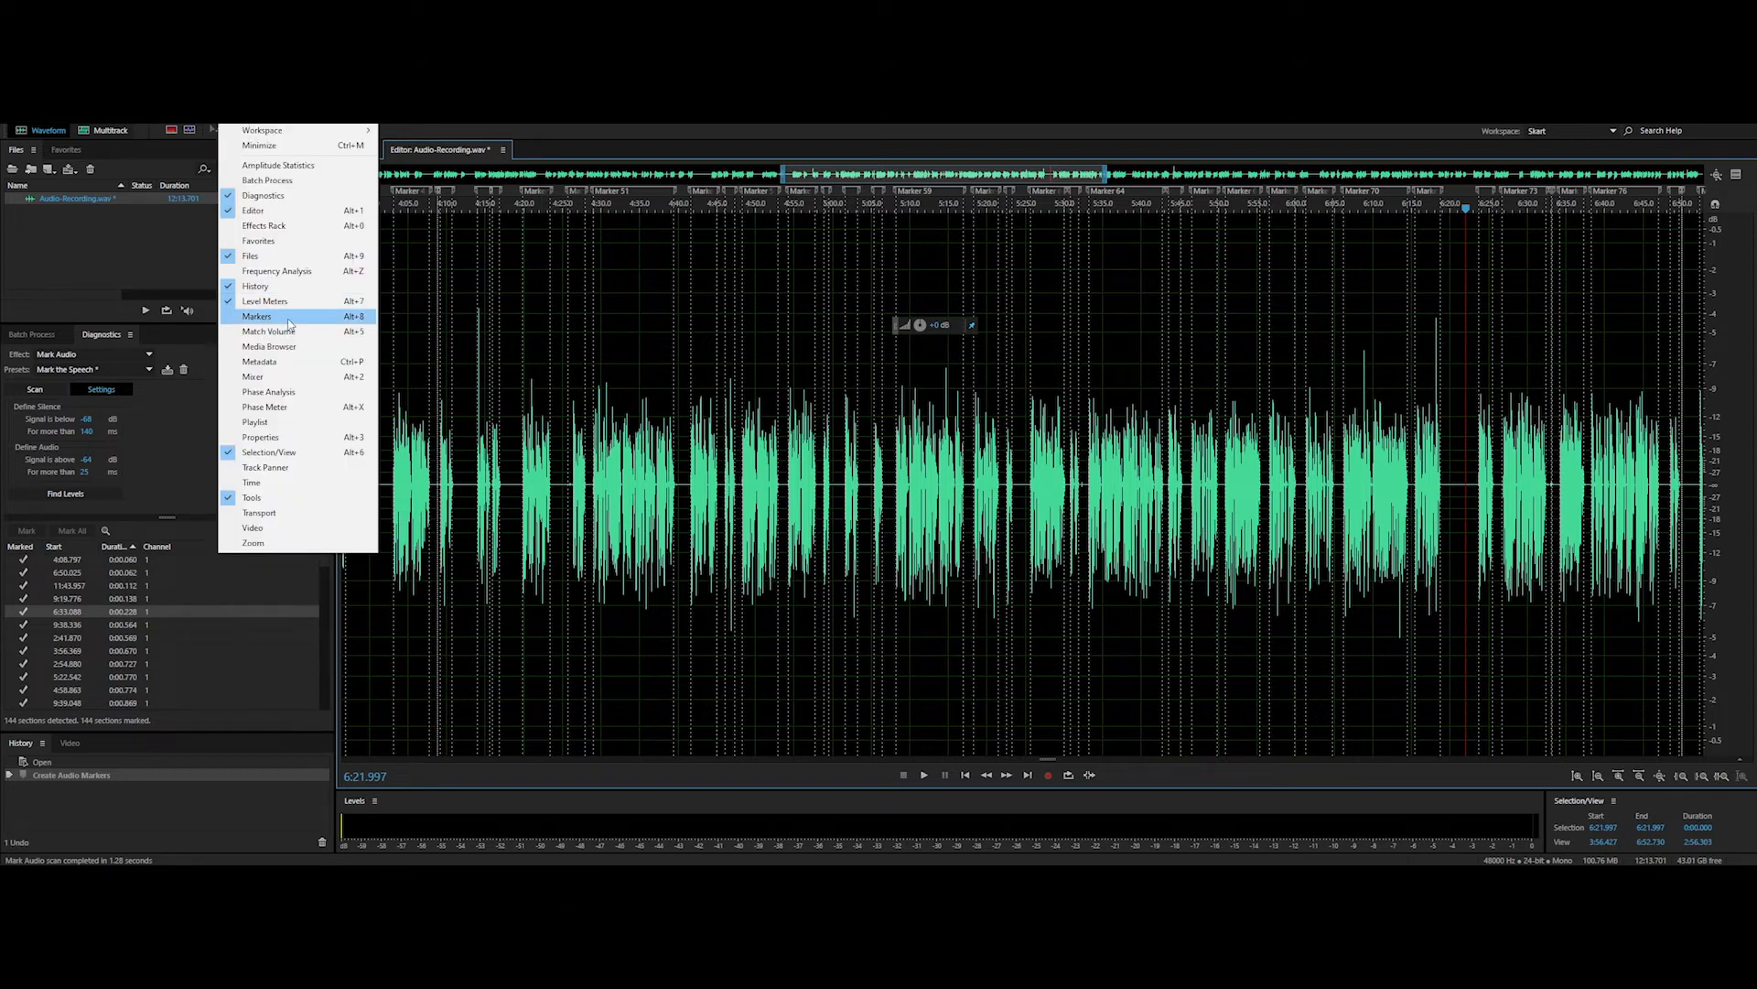
Step: Change all markers in the Markers panel to Subclip type and save the recording
click(256, 315)
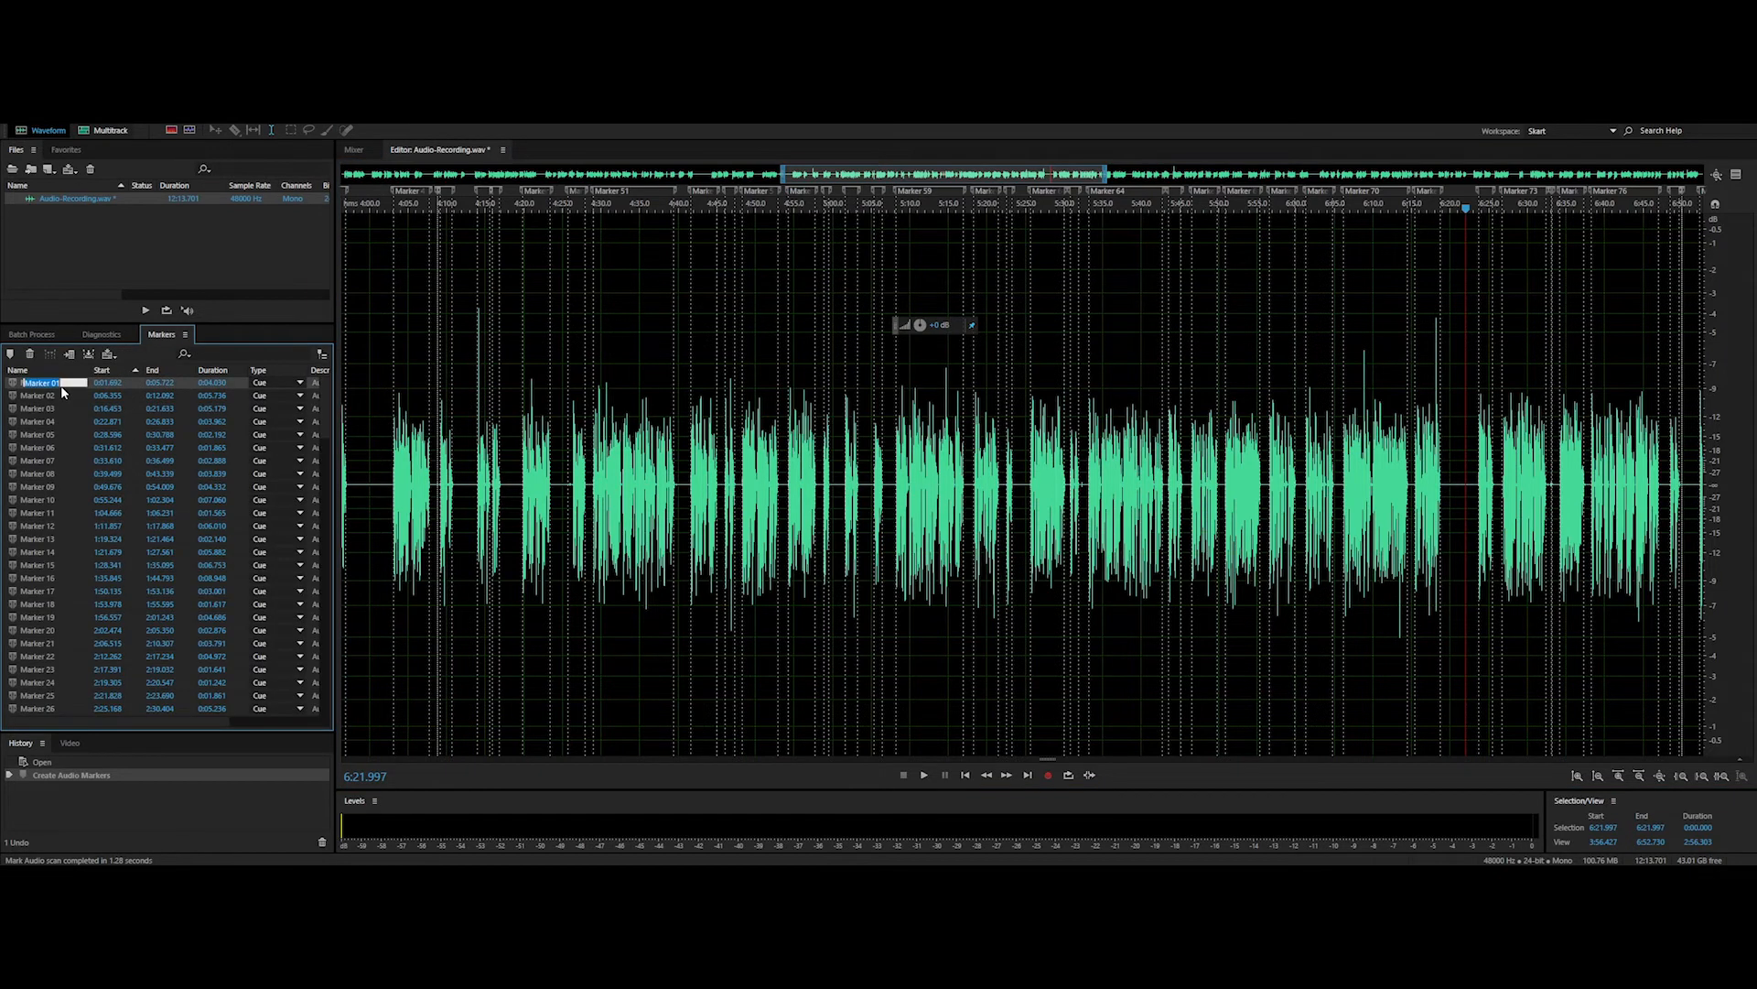
click(37, 420)
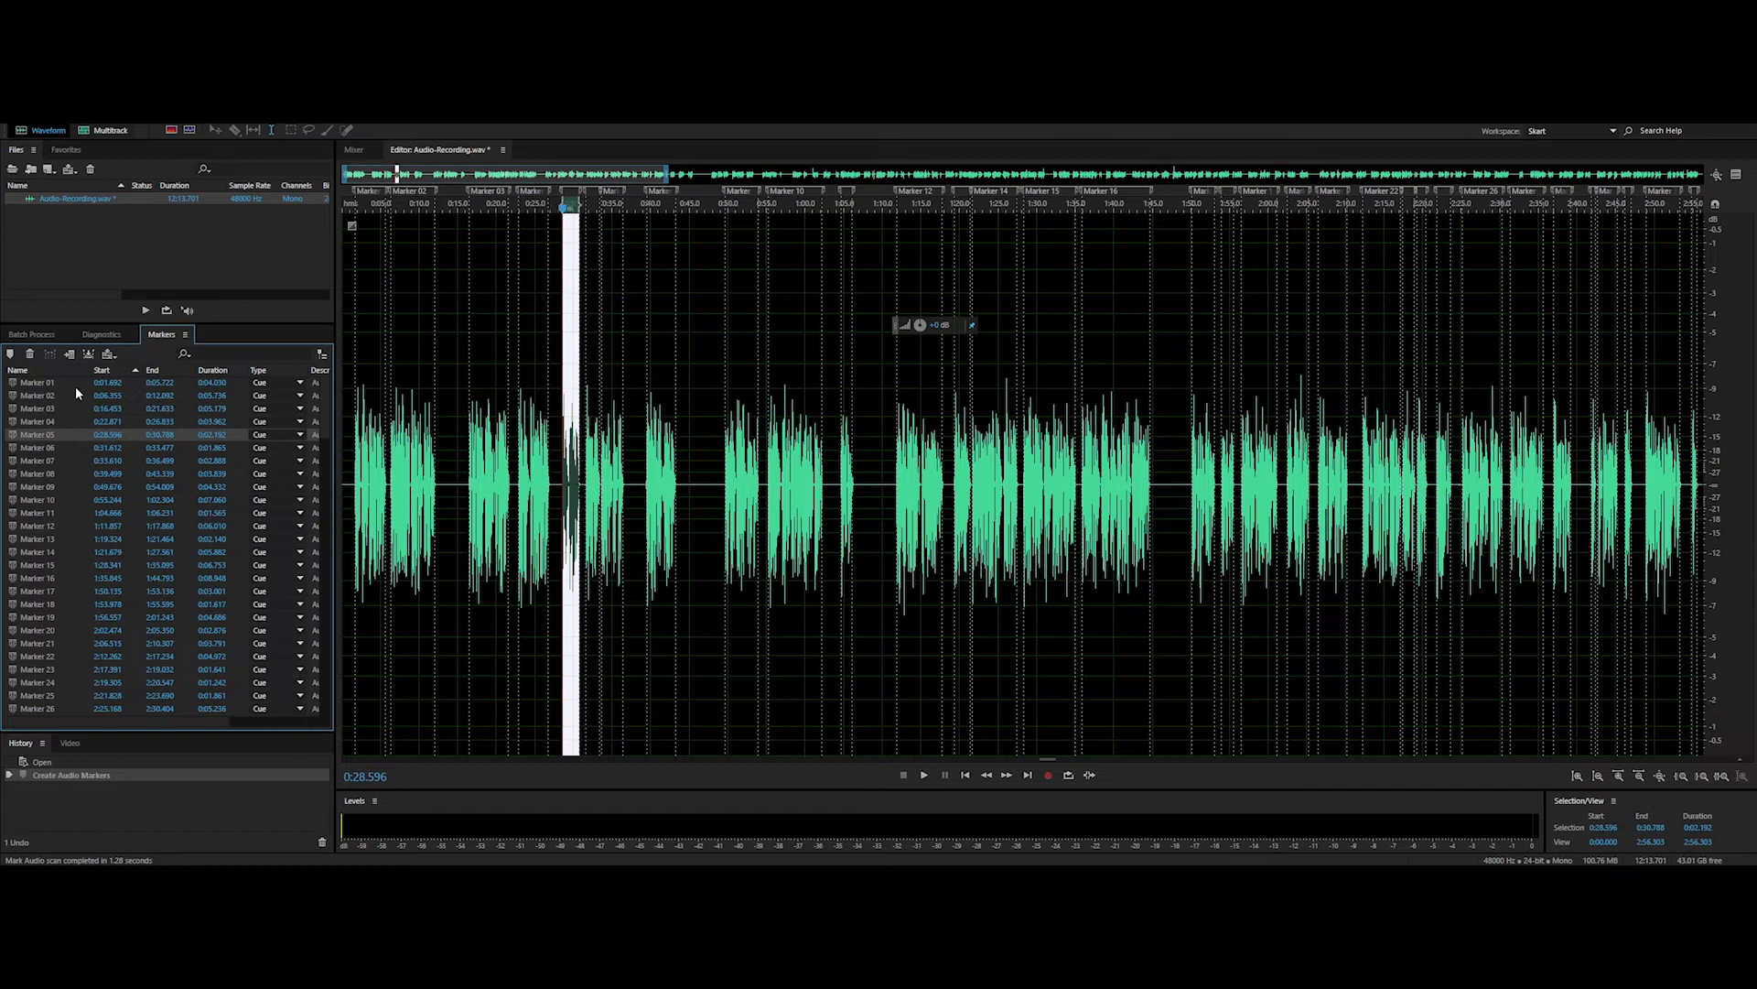
click(300, 380)
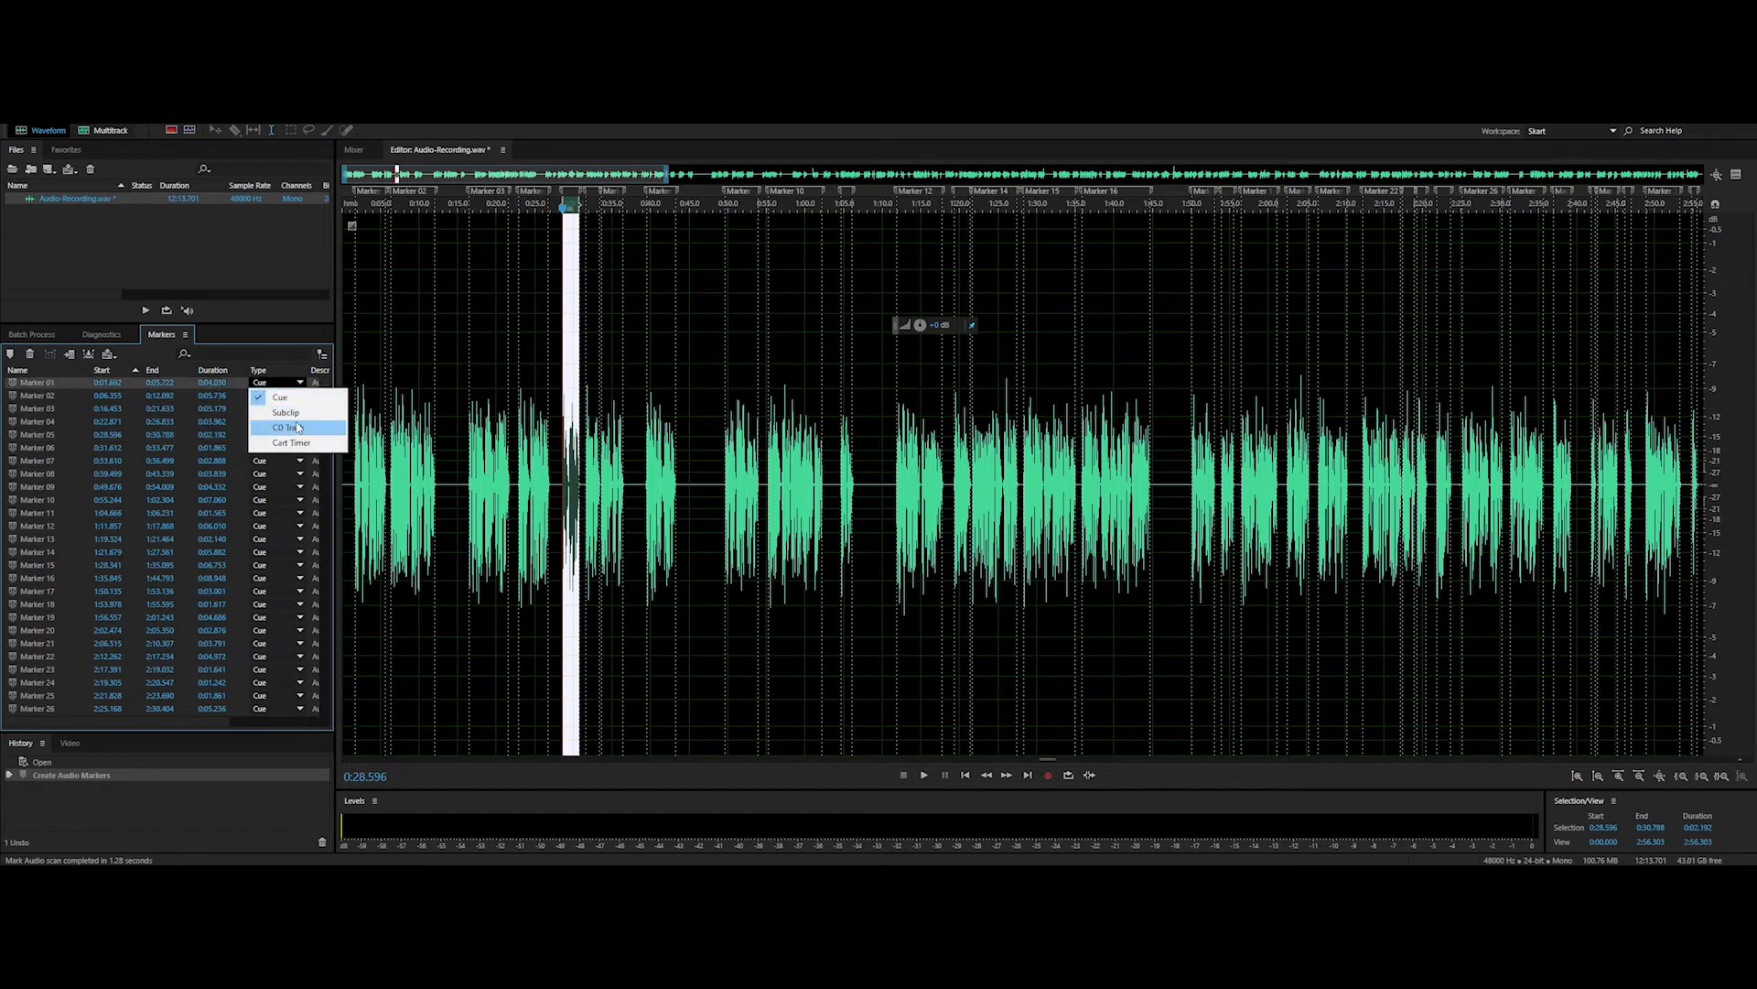
mouse_move(61, 386)
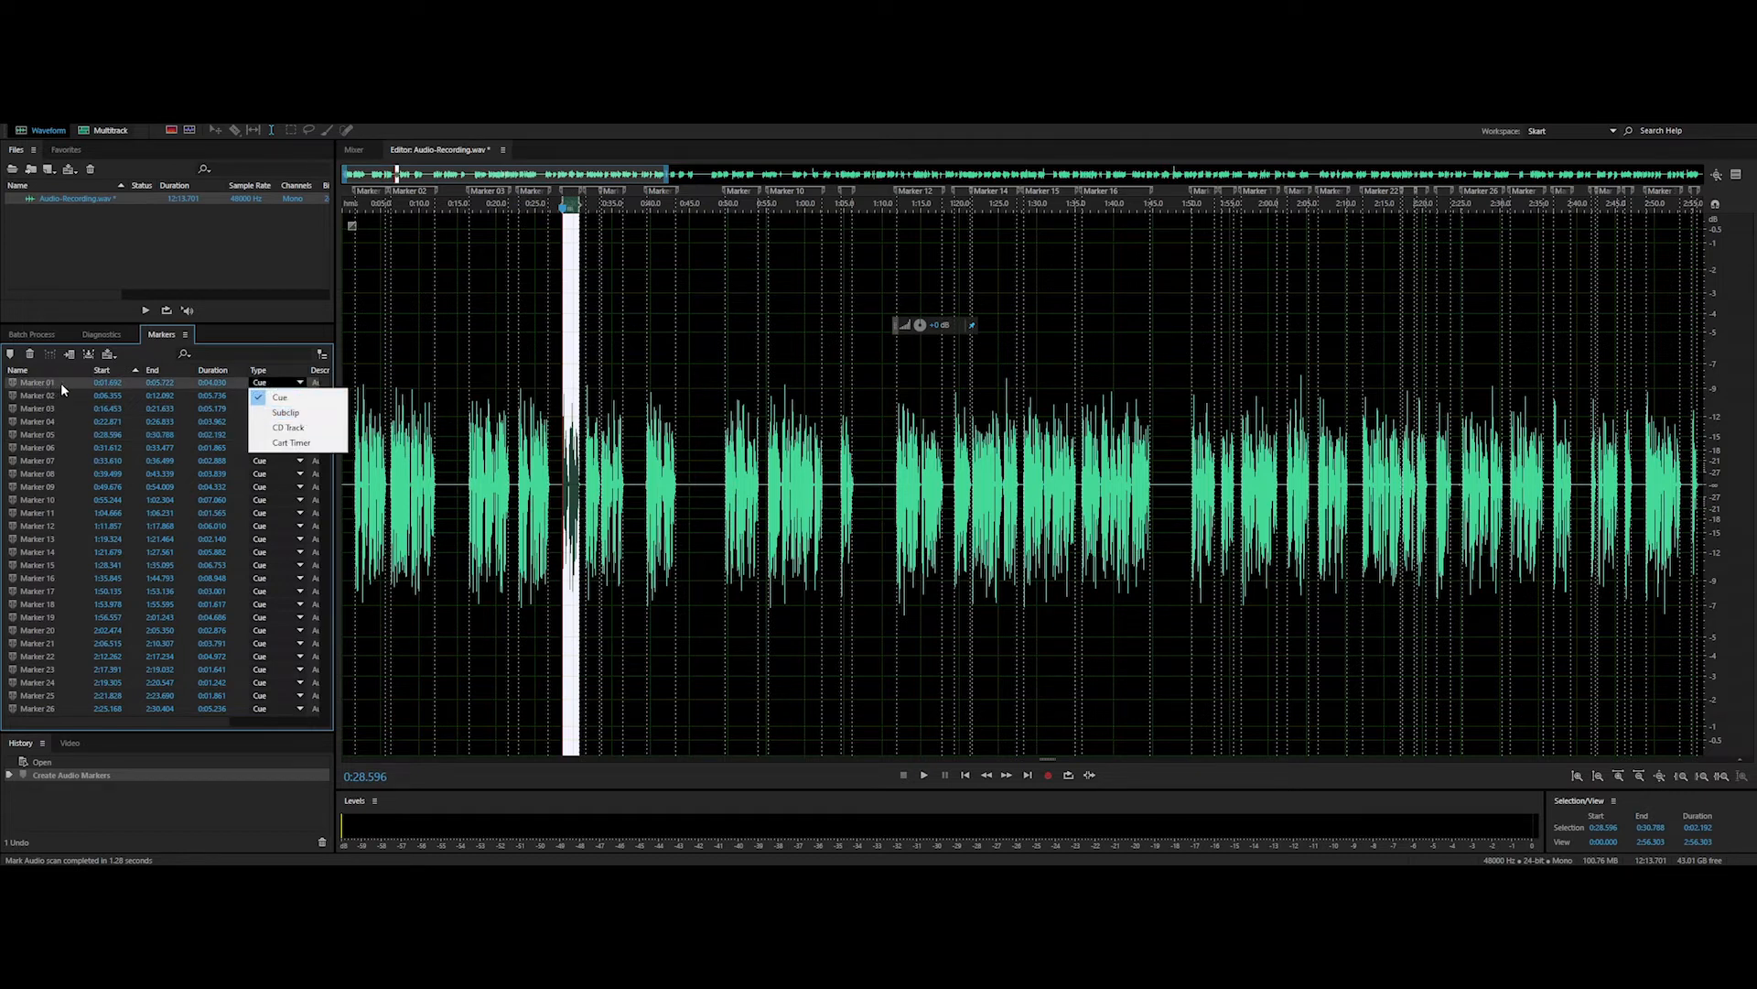
click(259, 382)
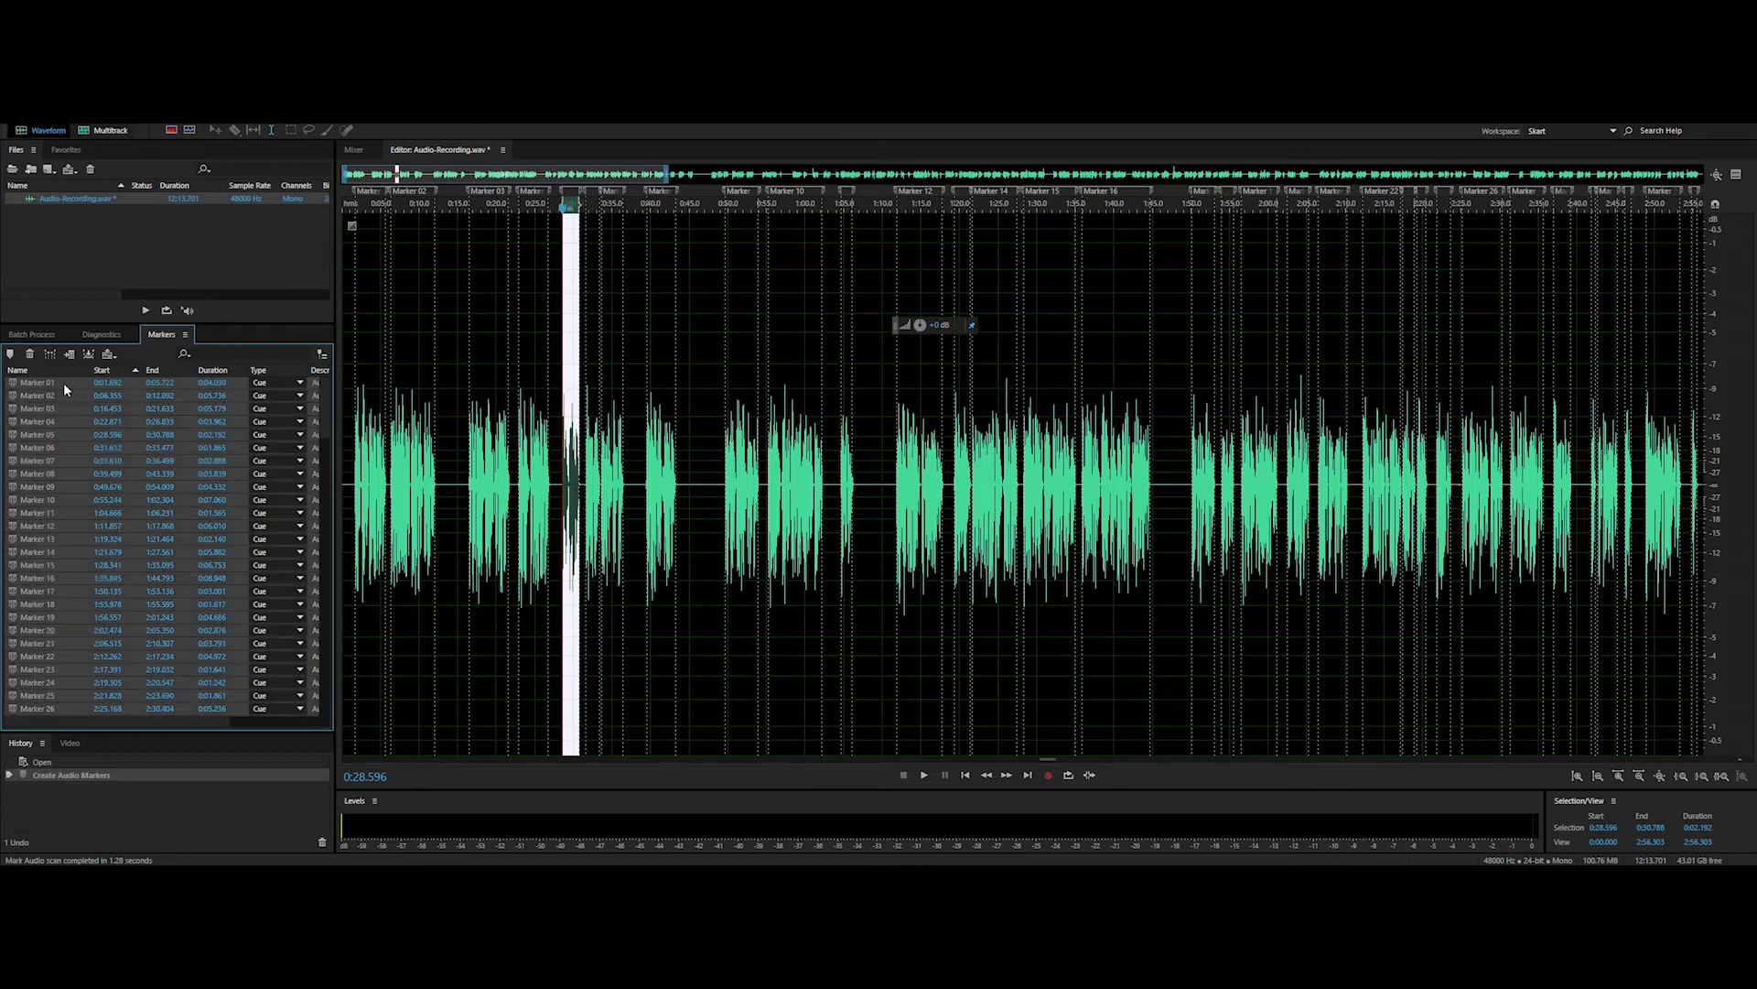
right_click(106, 381)
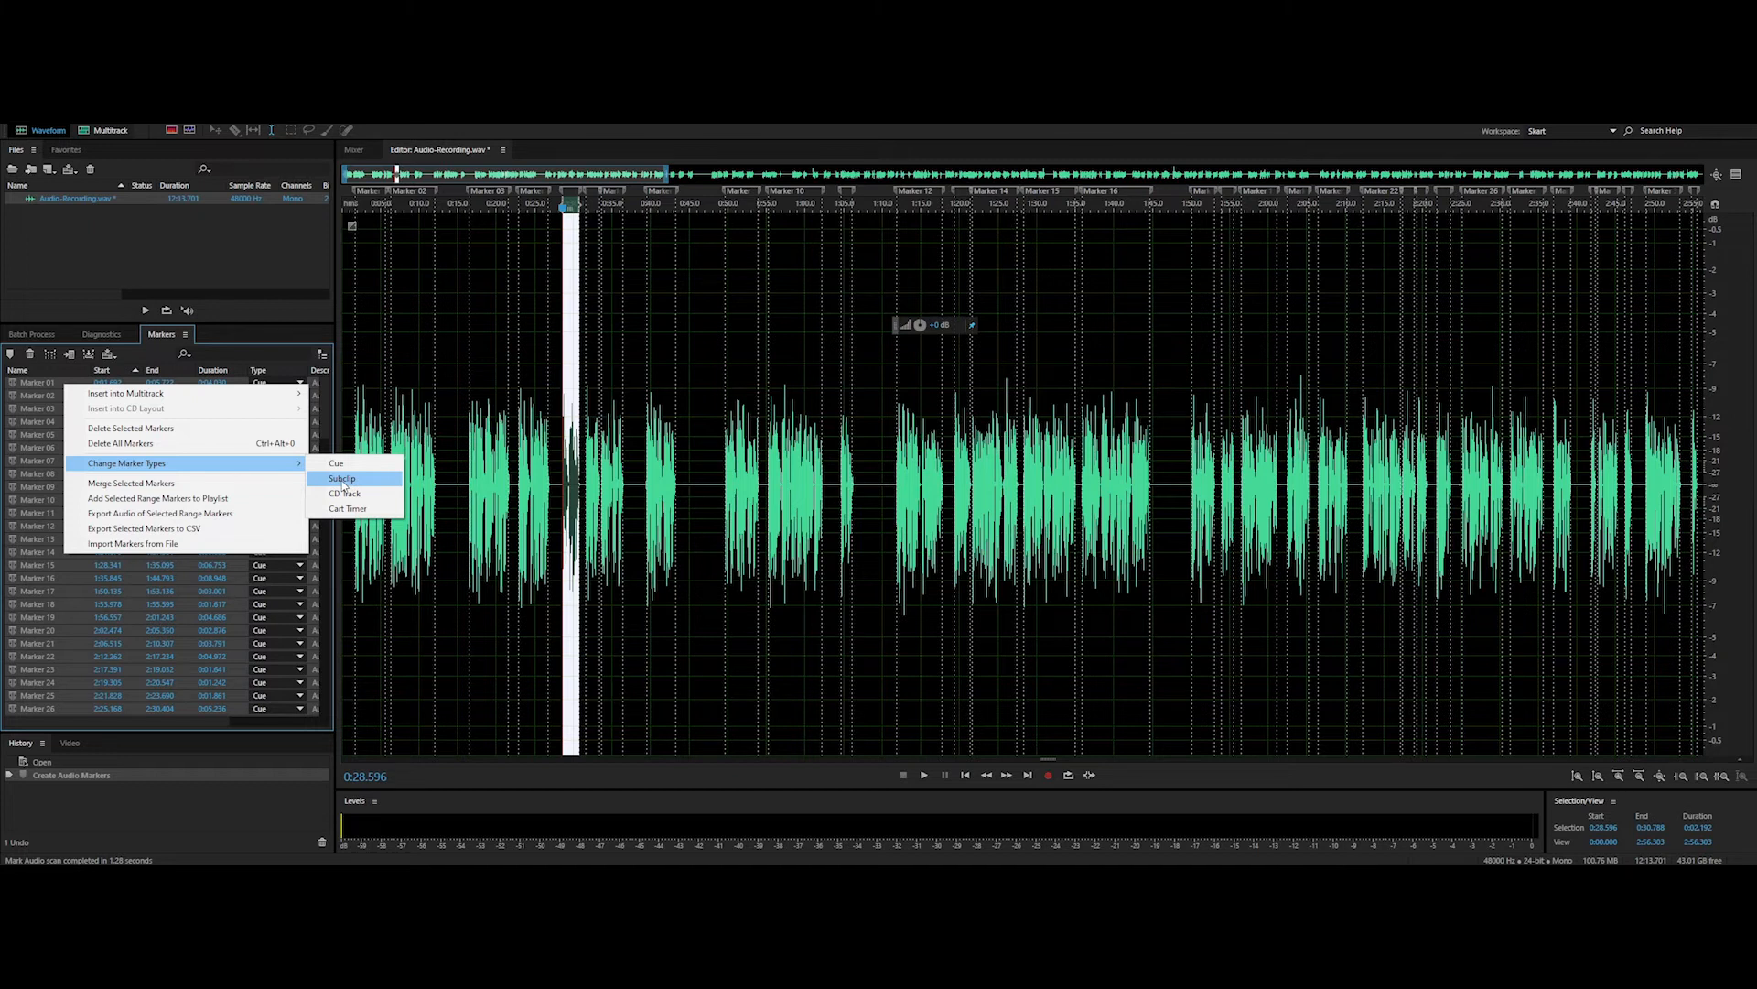
click(341, 478)
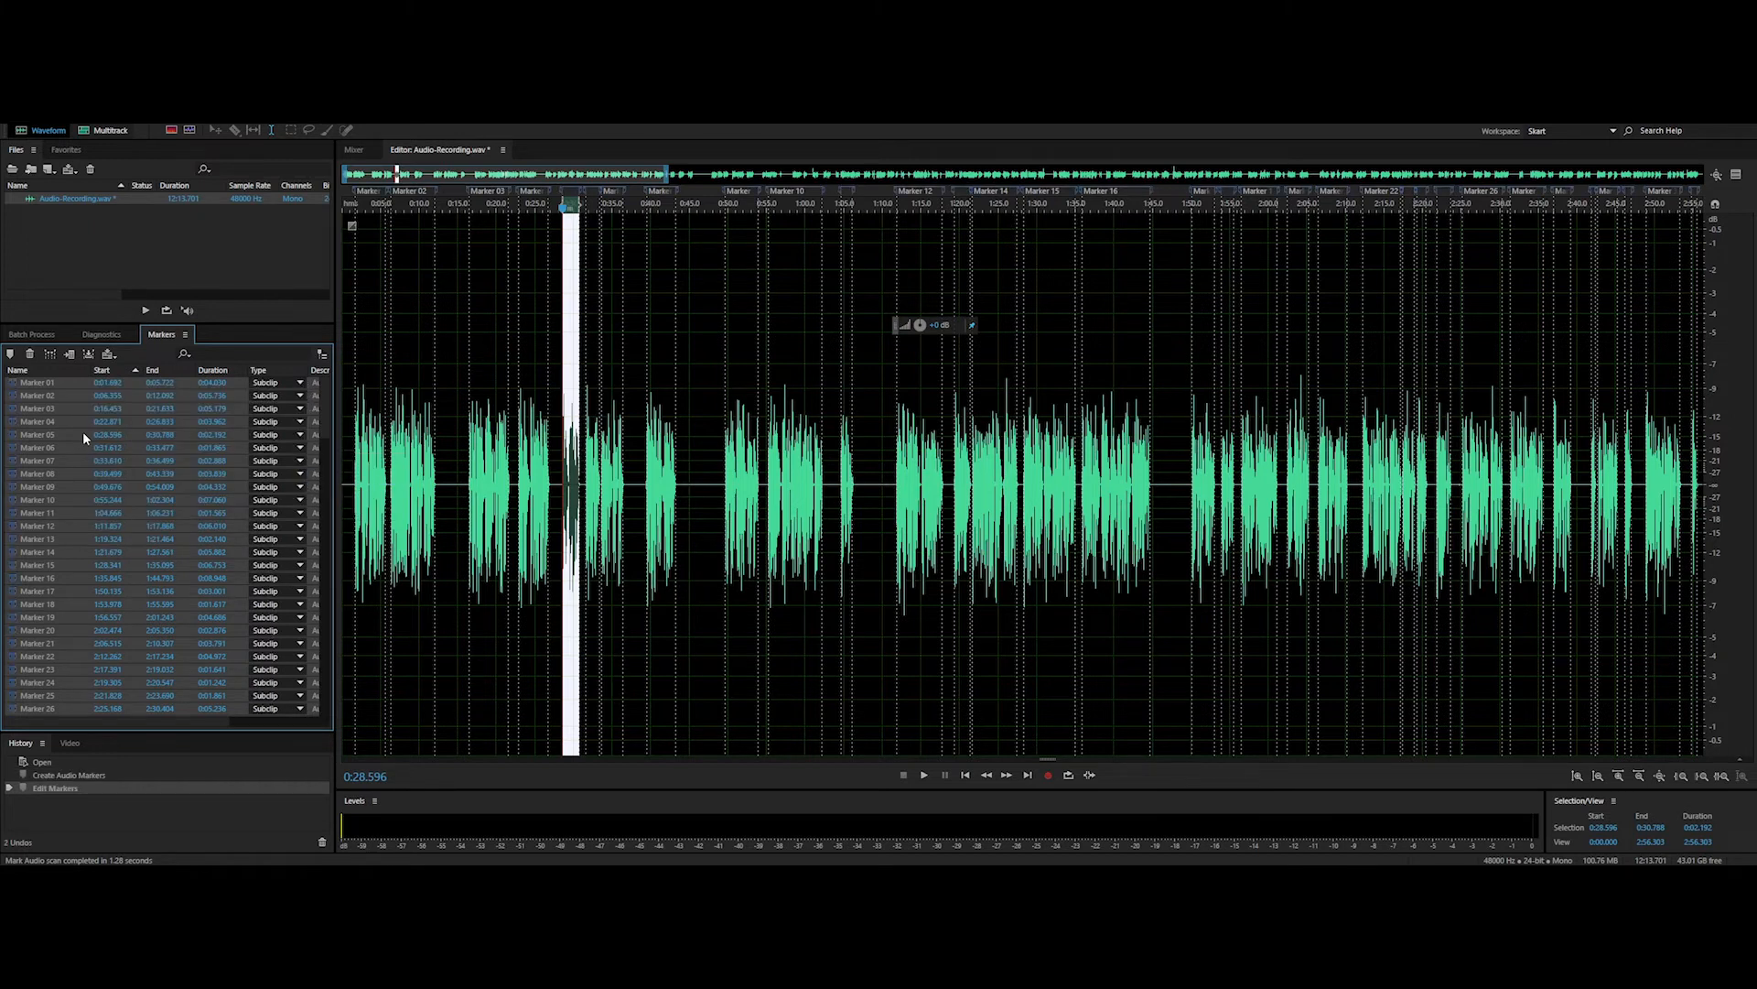
click(17, 113)
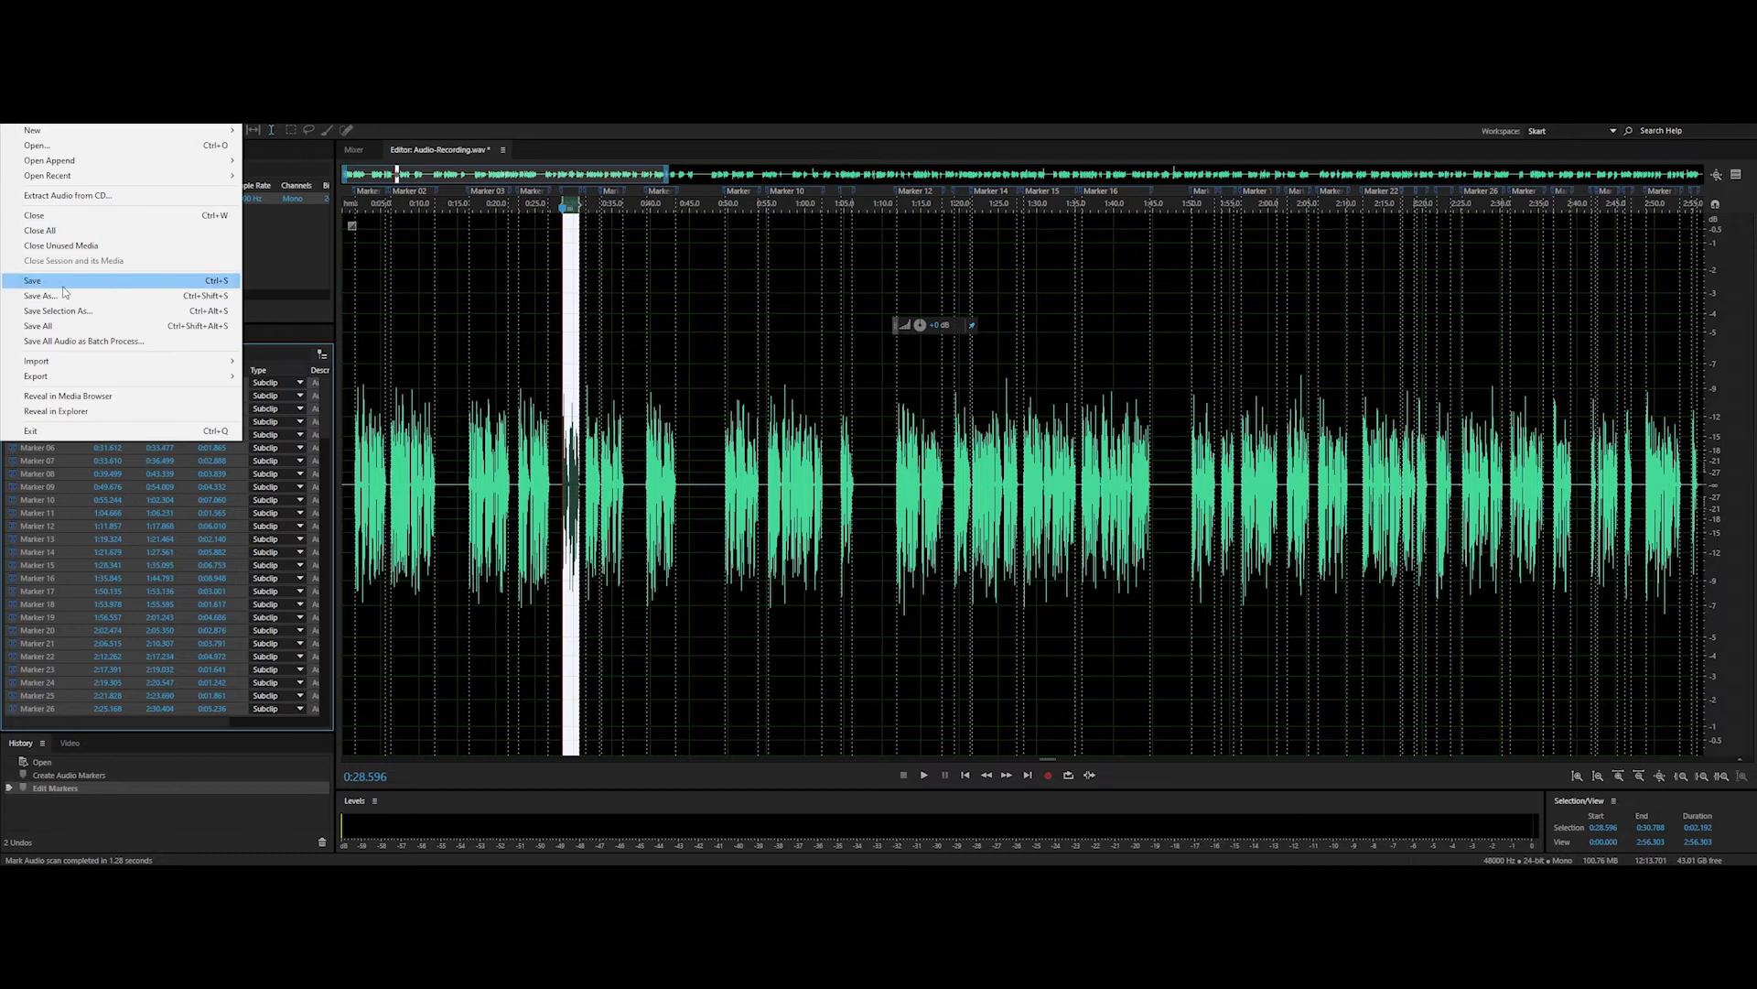
click(41, 295)
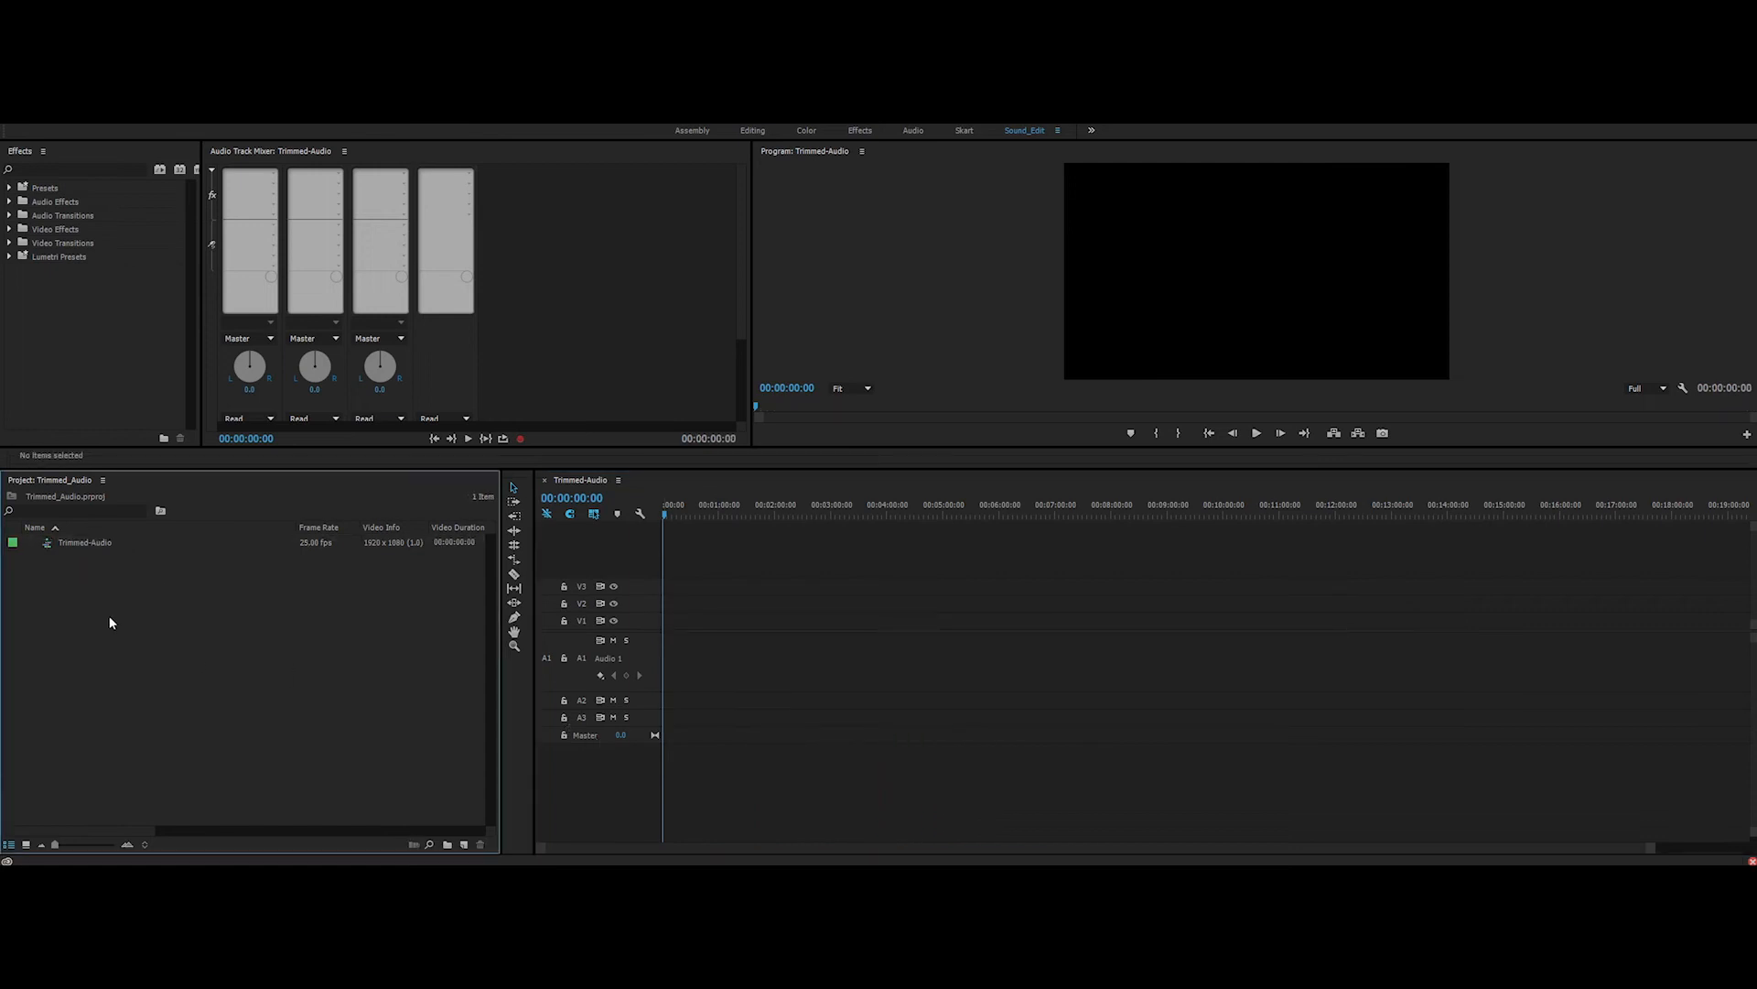
Step: Import the saved recording and lay its 144 subclips onto A1, running 00:08:06:11
click(45, 543)
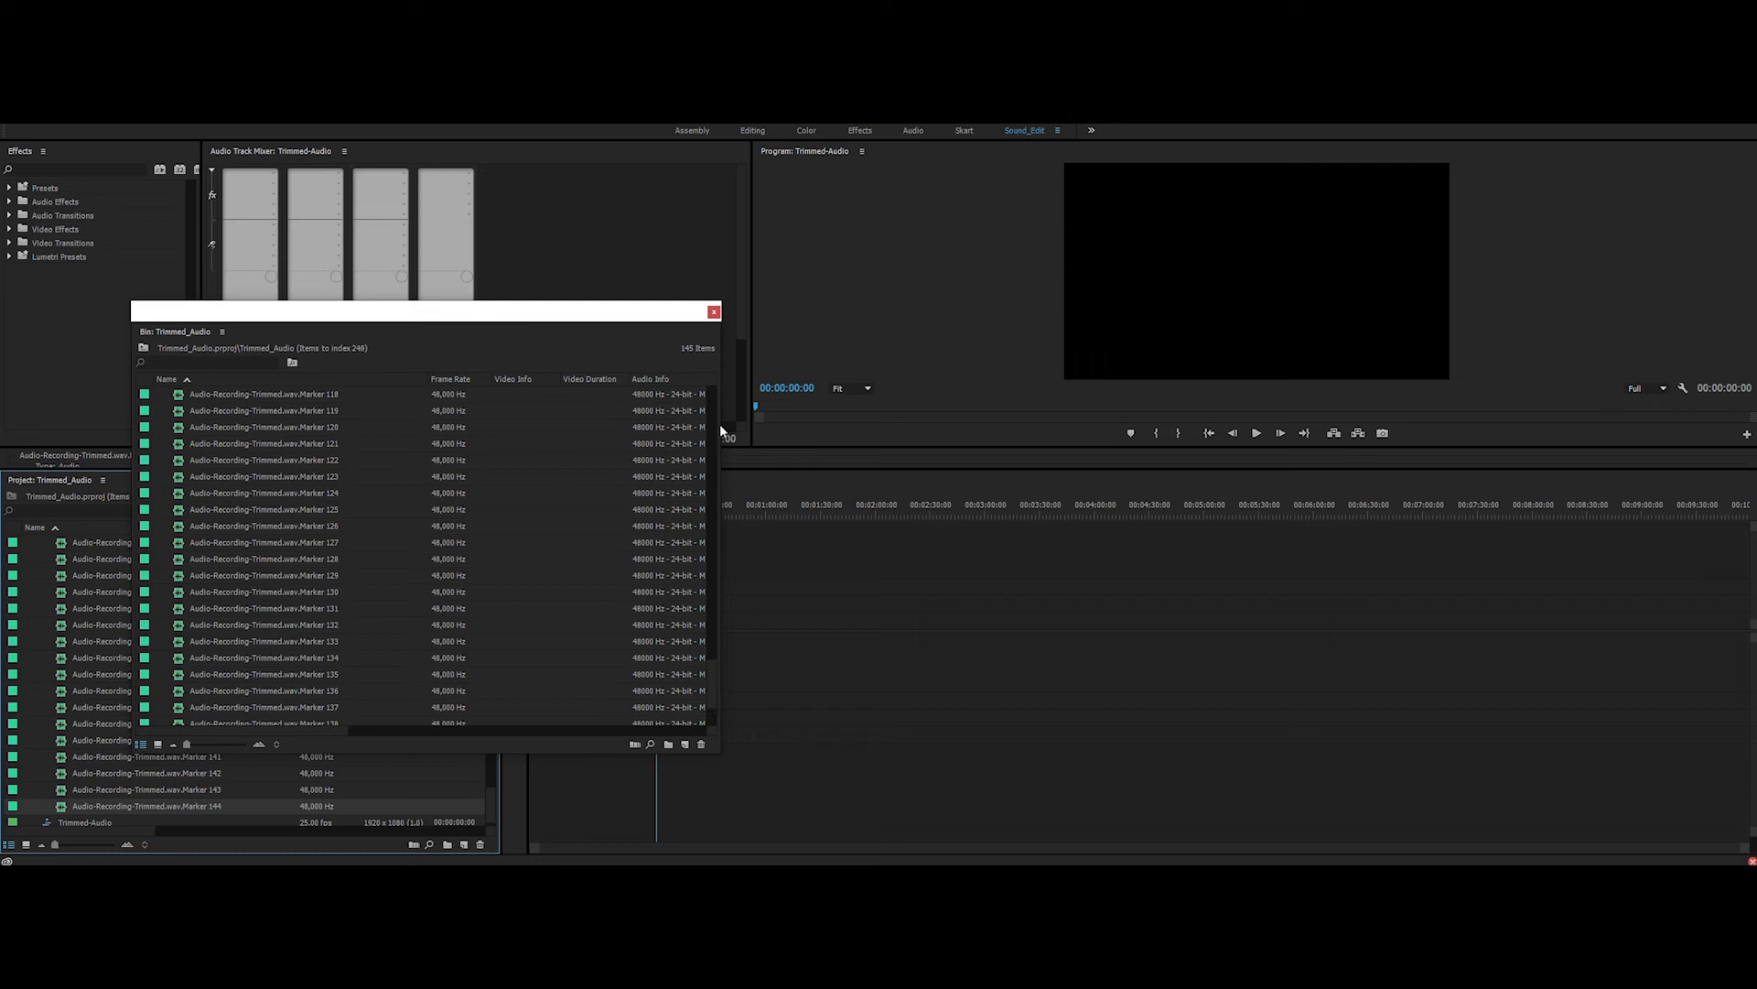
scroll(up, 3)
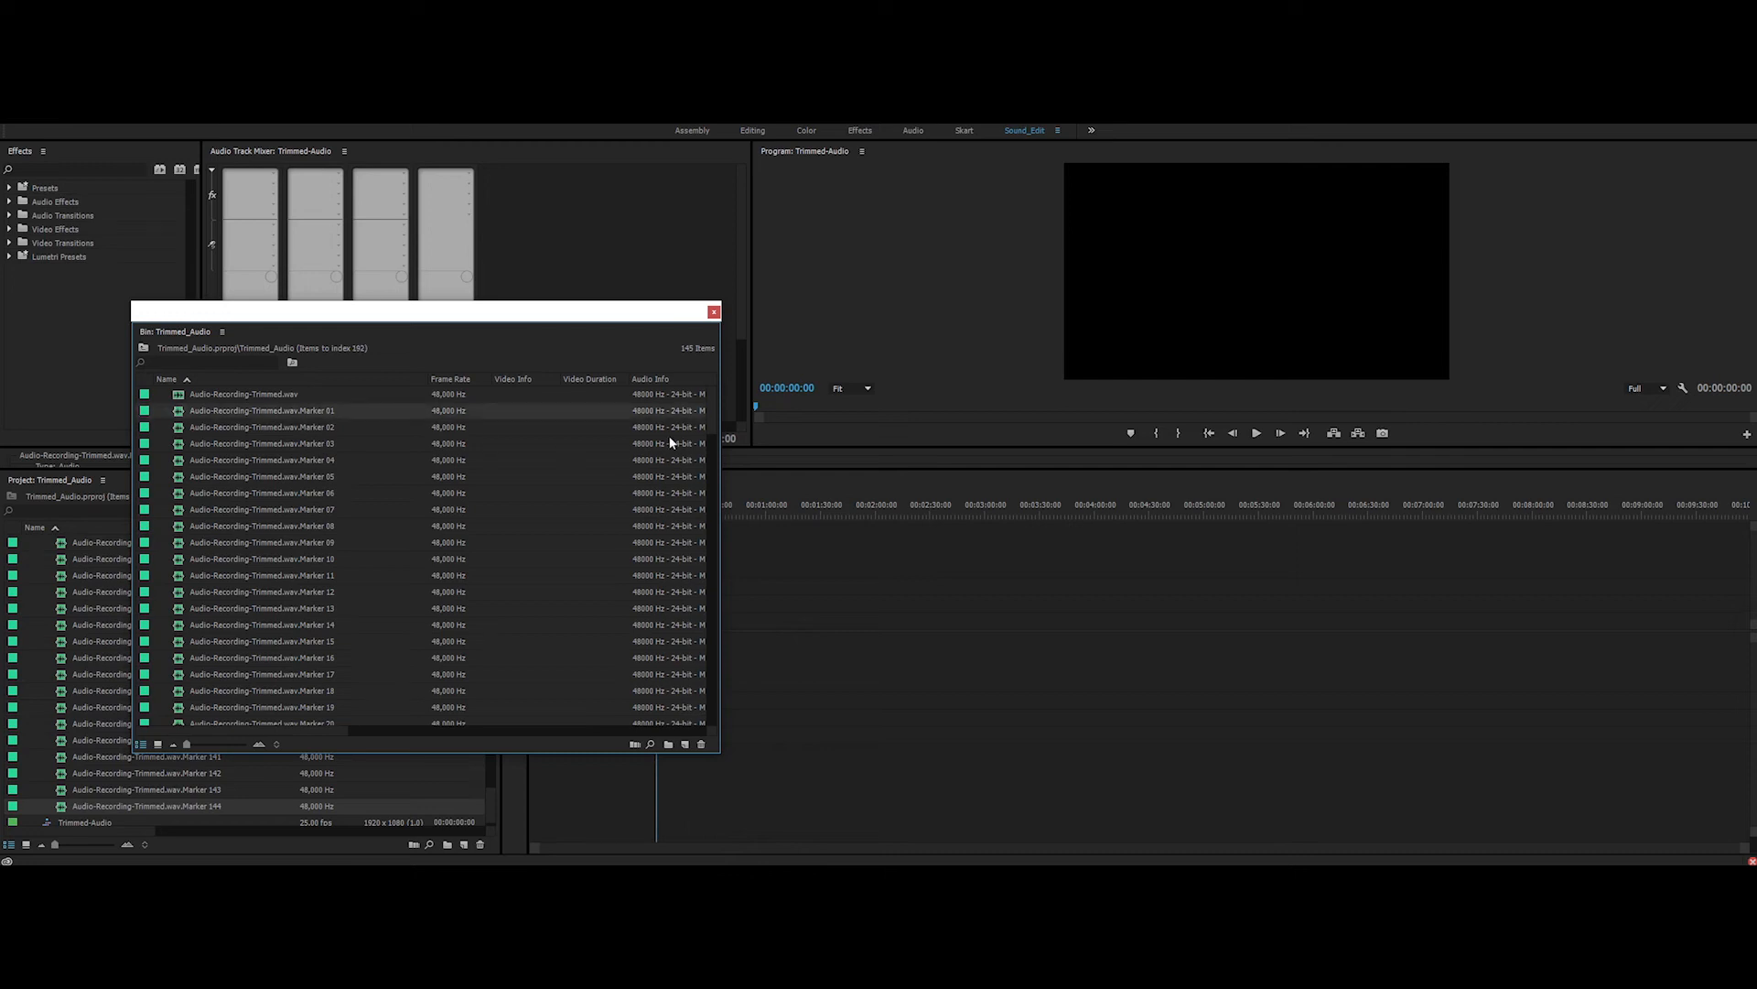
scroll(down, 3)
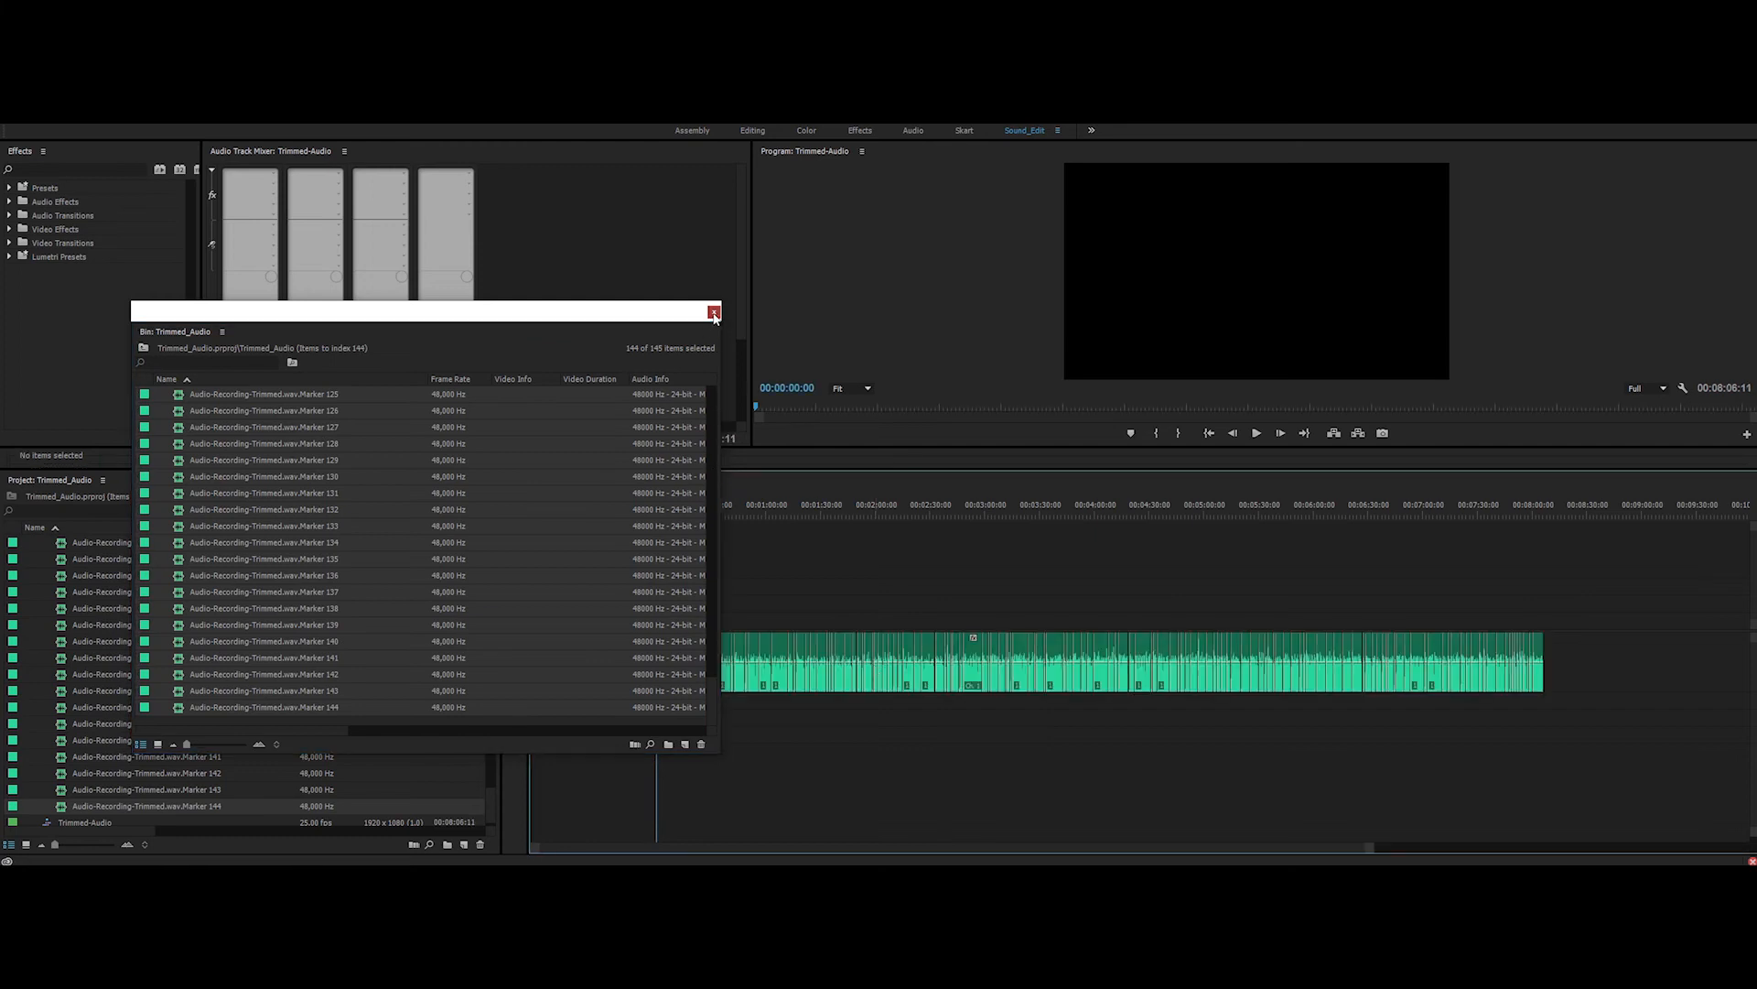
Step: Close the floating subclip bin and deselect the clip on the timeline
click(713, 311)
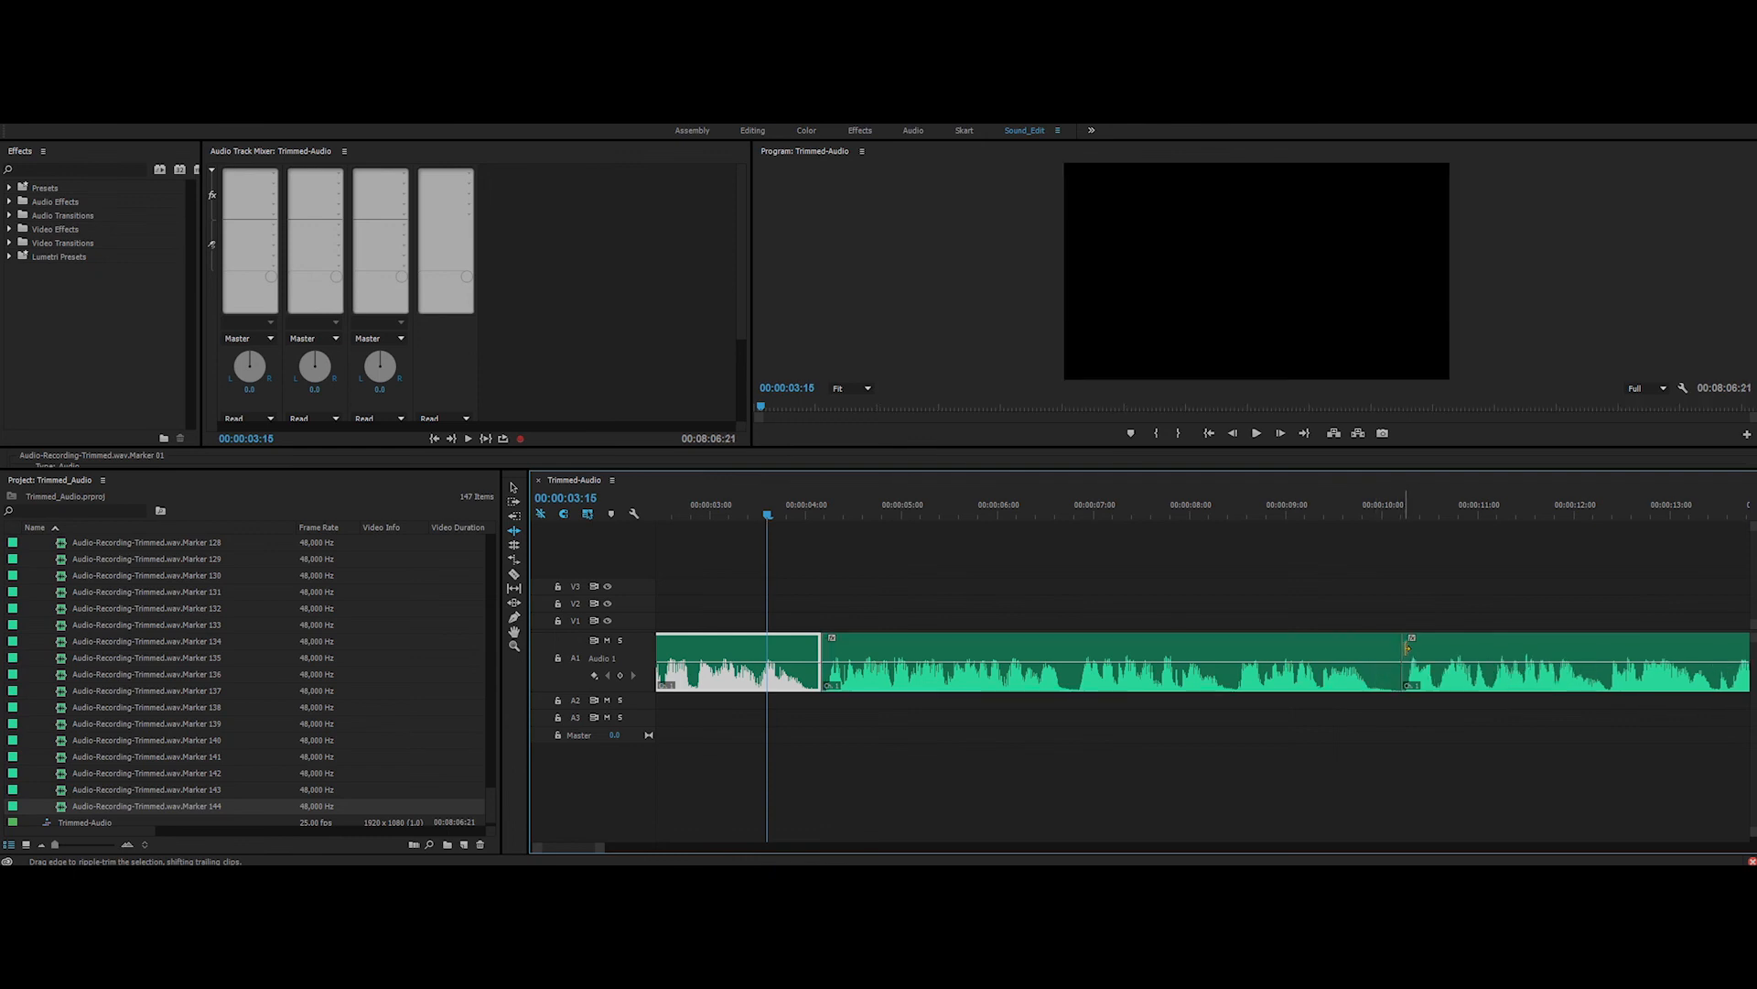
click(1248, 592)
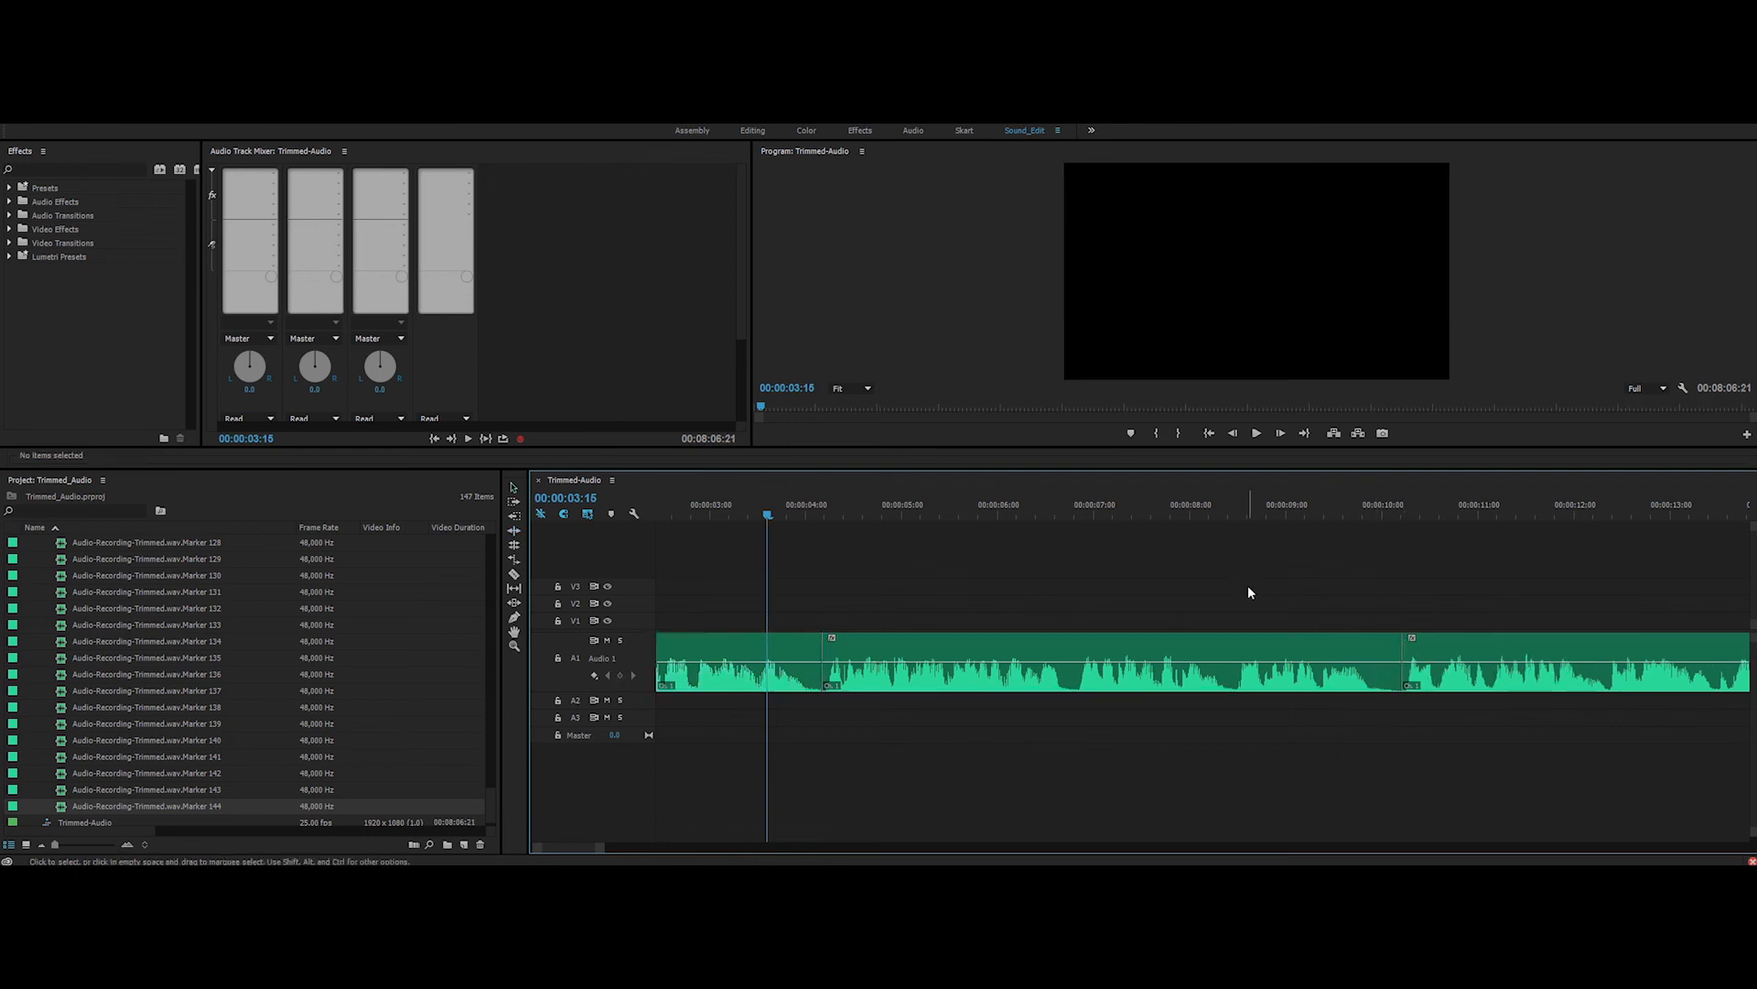